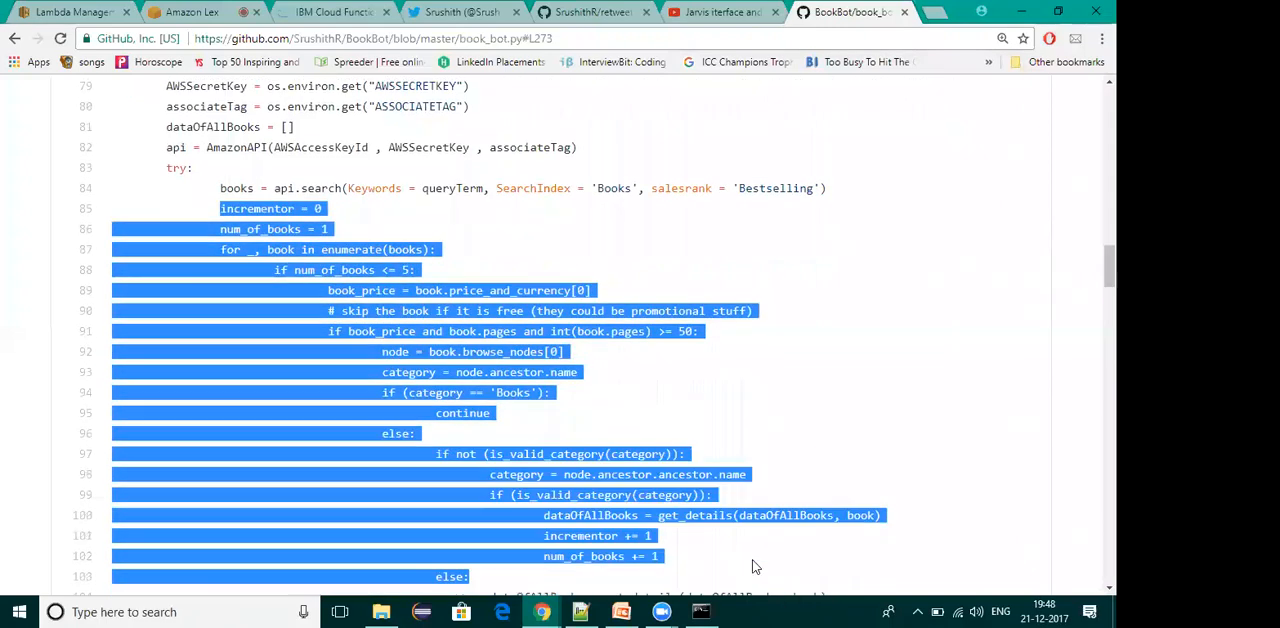
# Send the 'Check other books' quick reply below the C Programming Language card to BookBot
pyautogui.scroll(-3)
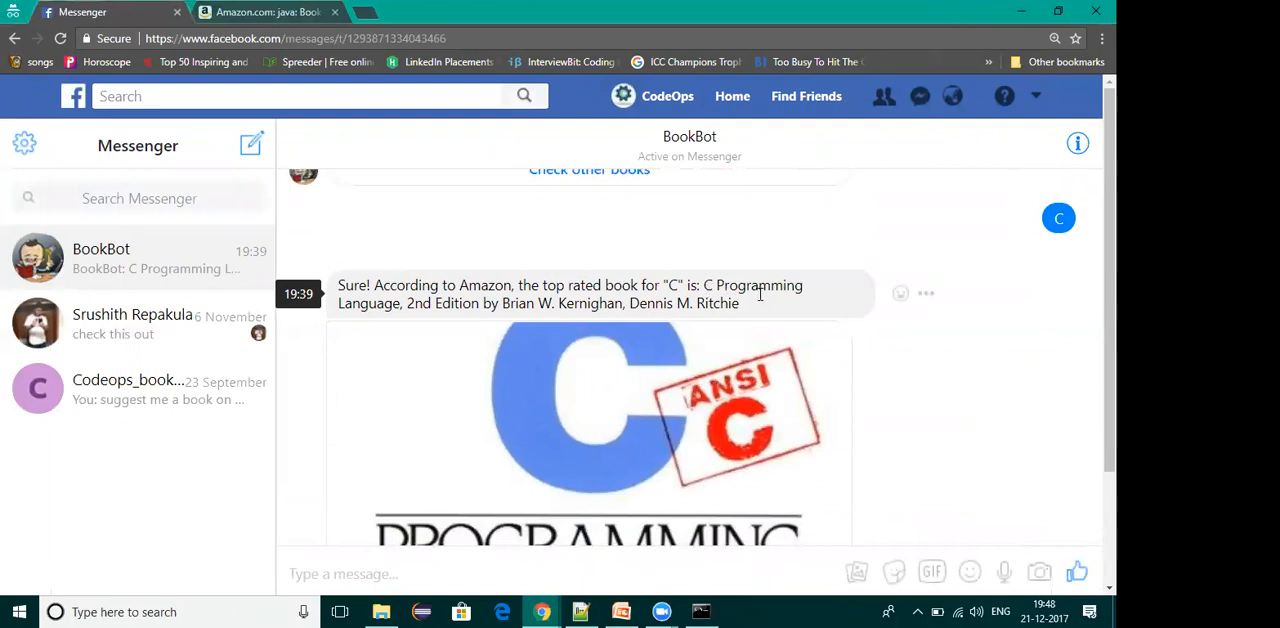
pyautogui.scroll(-3)
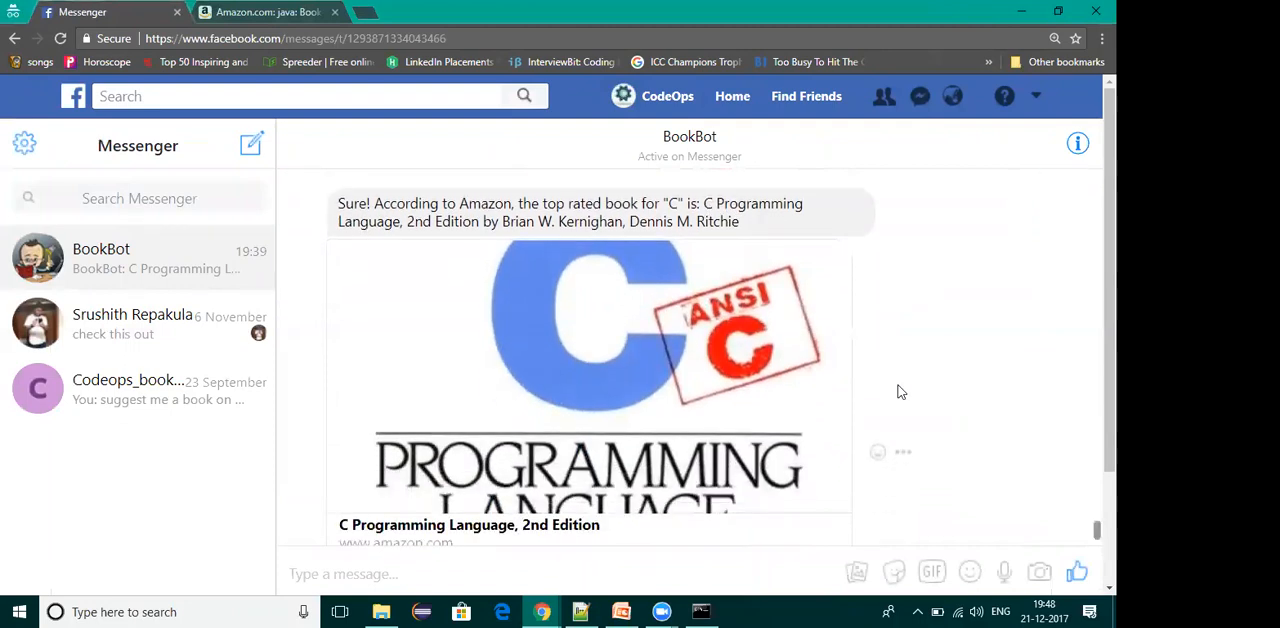
pyautogui.scroll(-3)
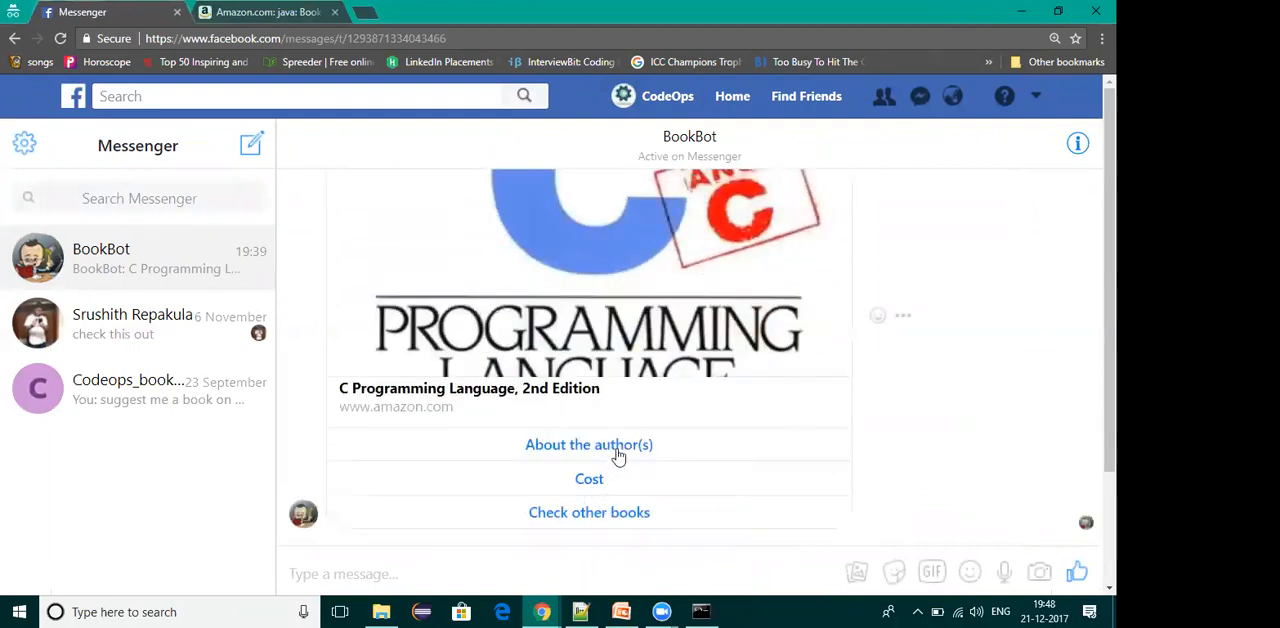
pyautogui.moveTo(924, 464)
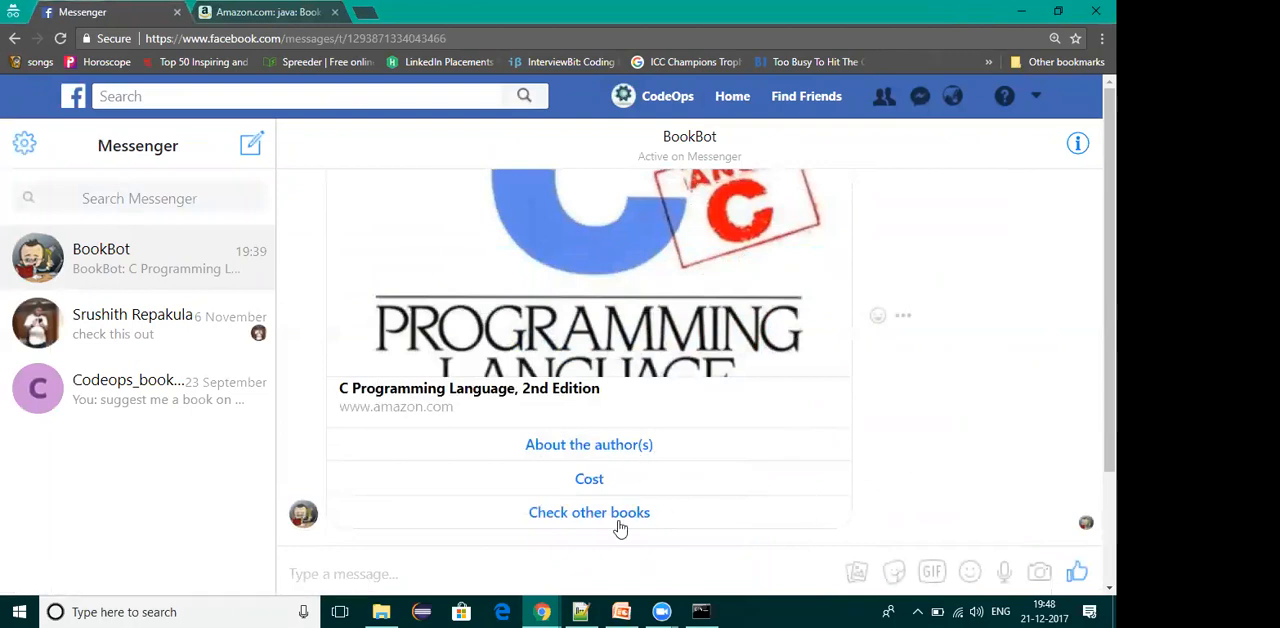
pyautogui.click(588, 512)
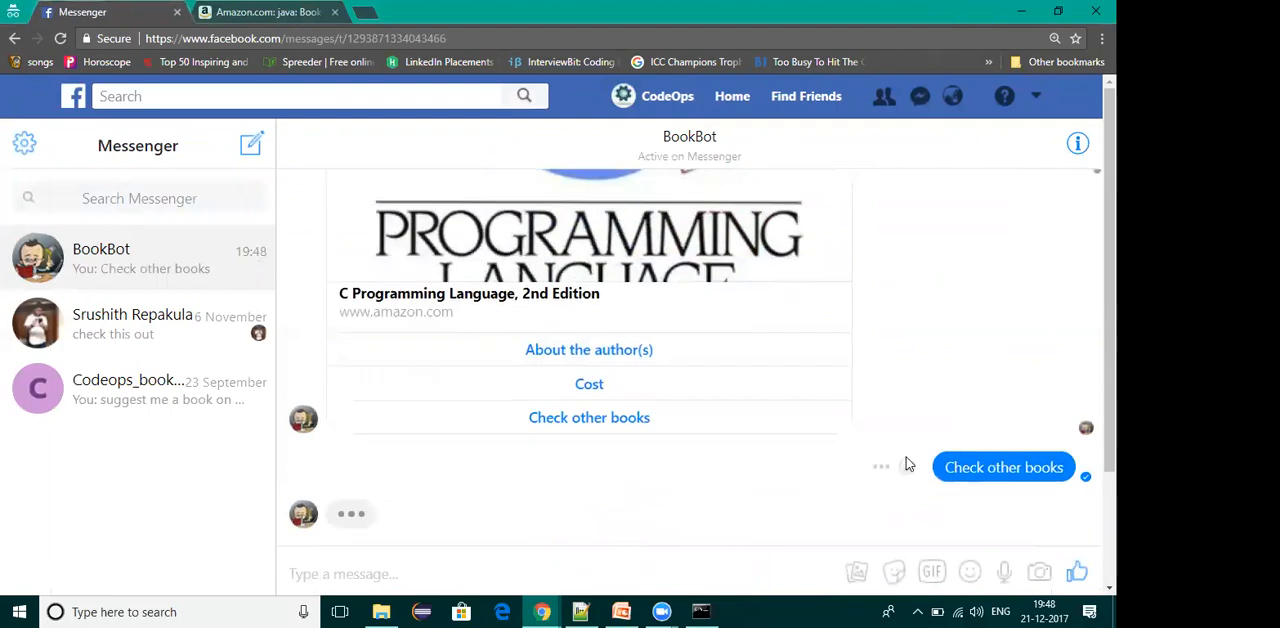
pyautogui.click(1004, 468)
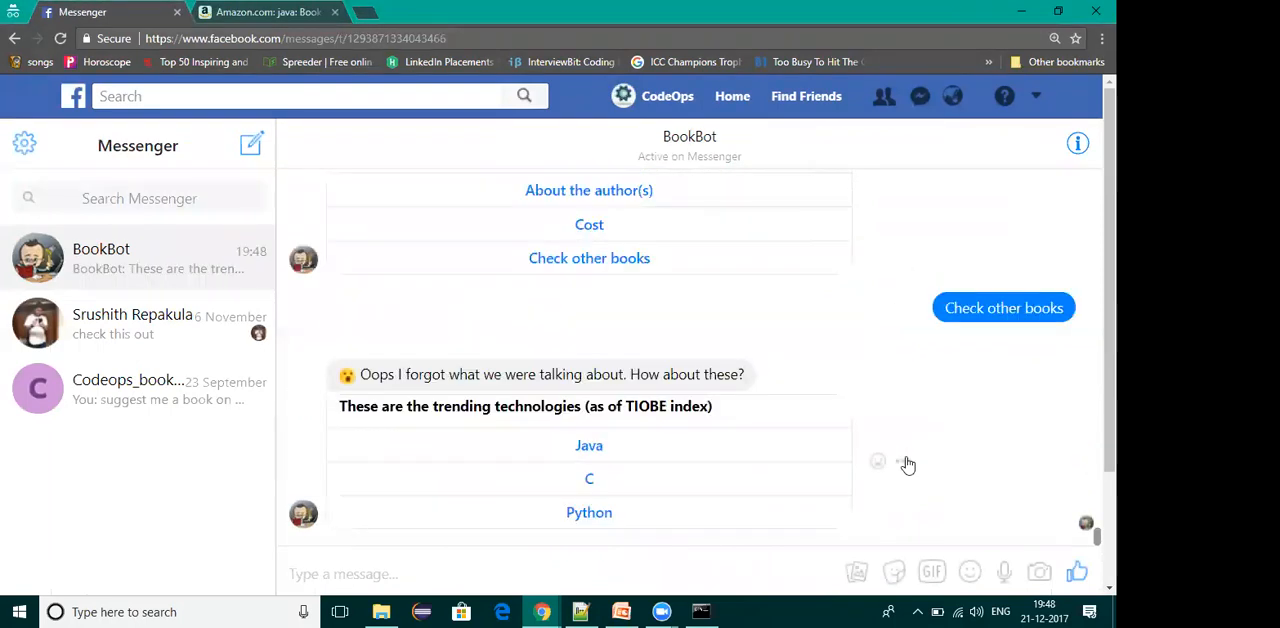
pyautogui.moveTo(968, 392)
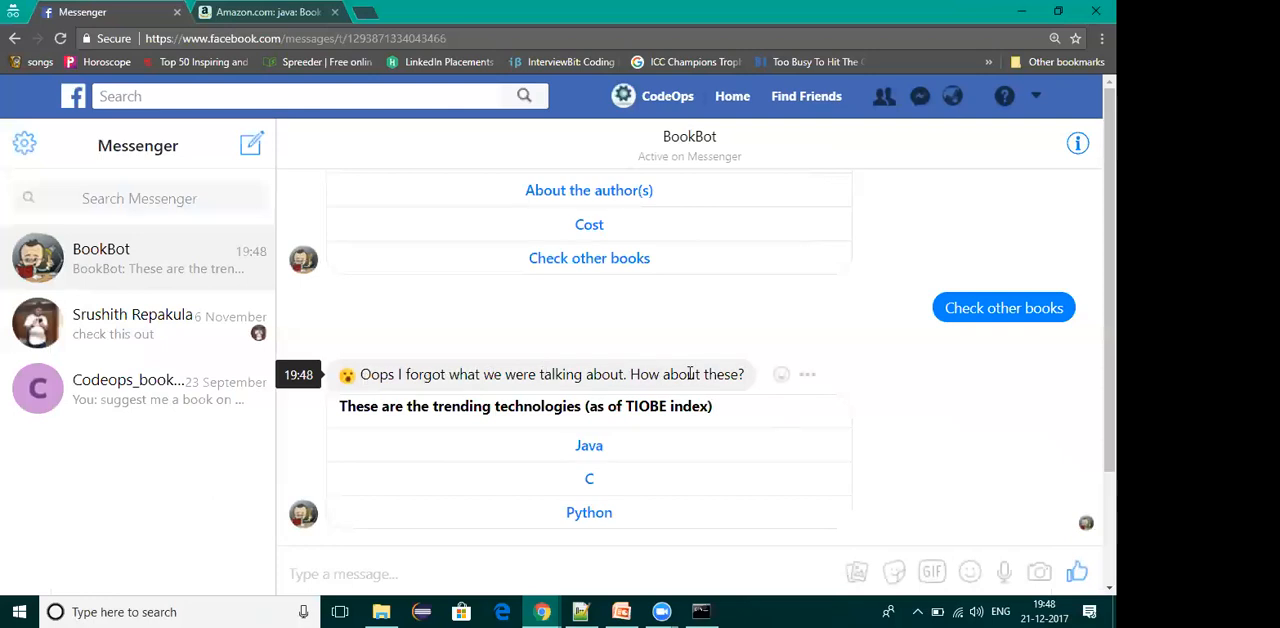
pyautogui.moveTo(908, 396)
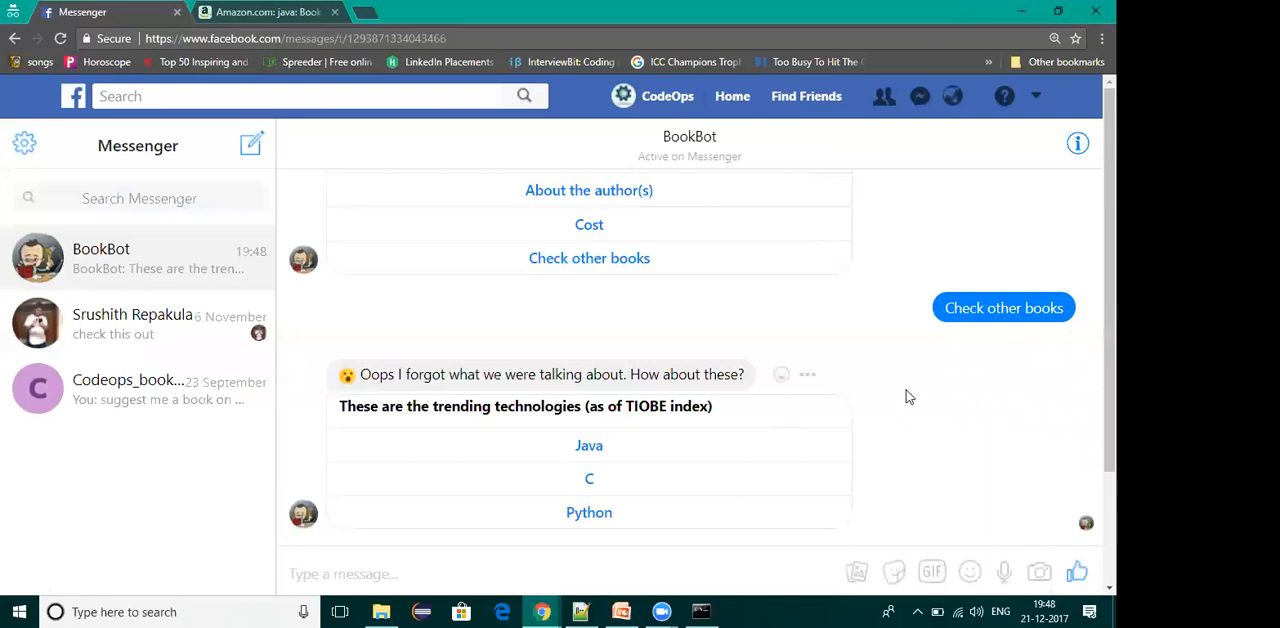
pyautogui.moveTo(848, 84)
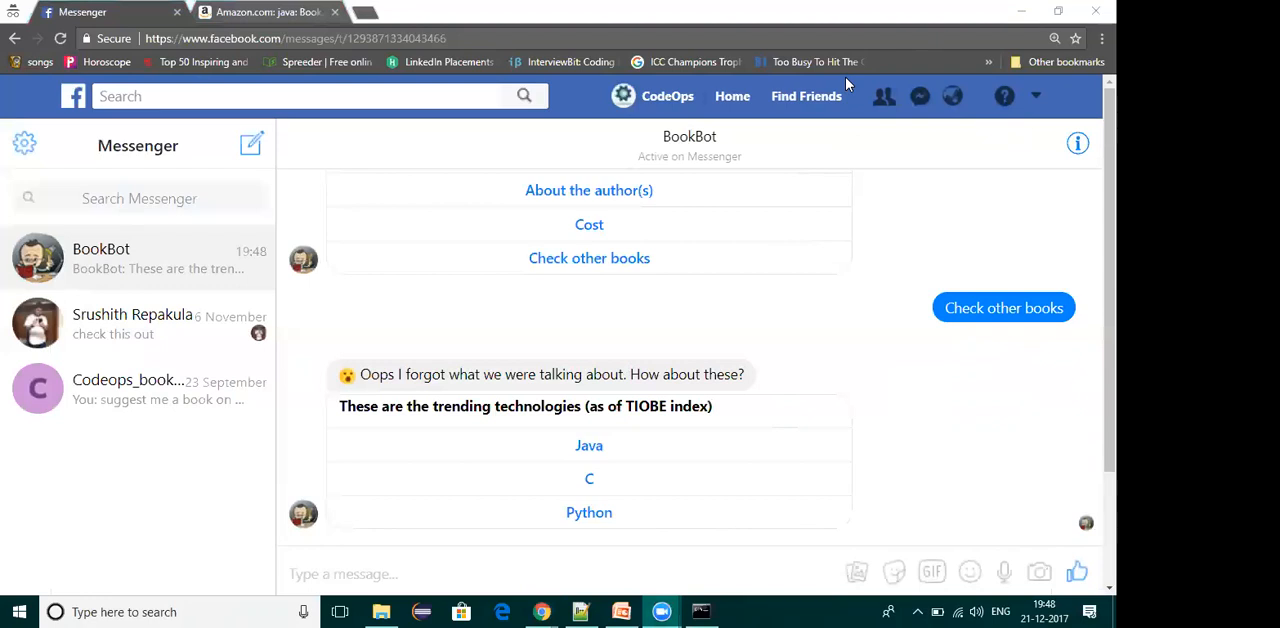
pyautogui.moveTo(884, 256)
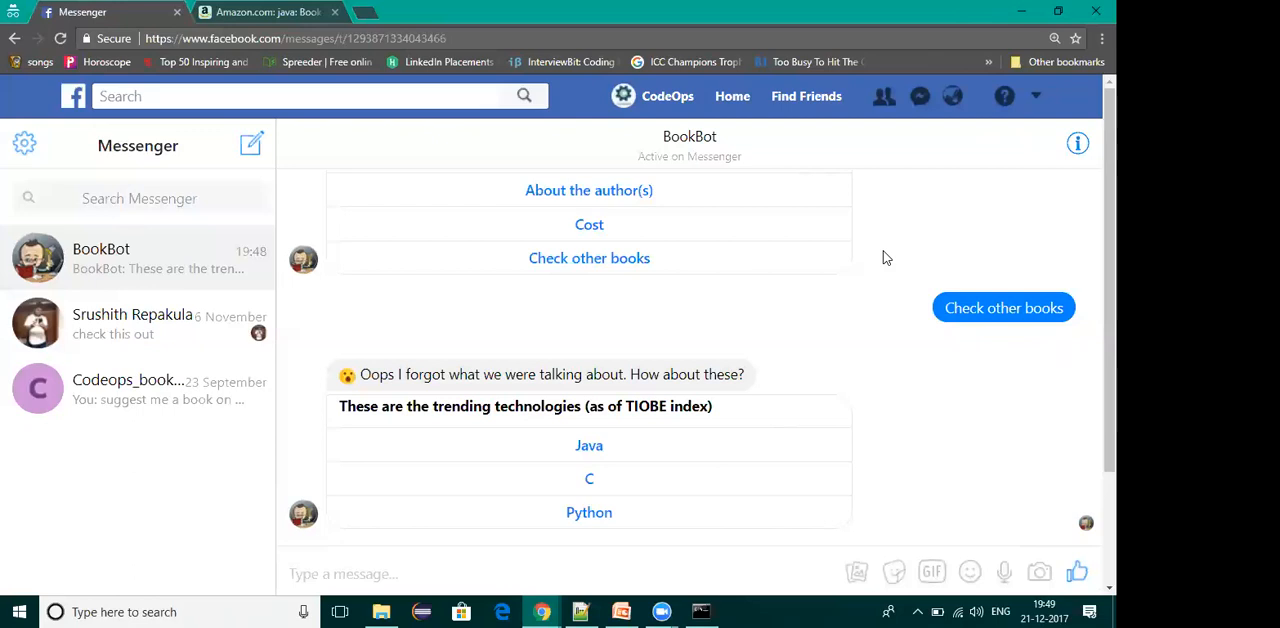
pyautogui.moveTo(1004, 308)
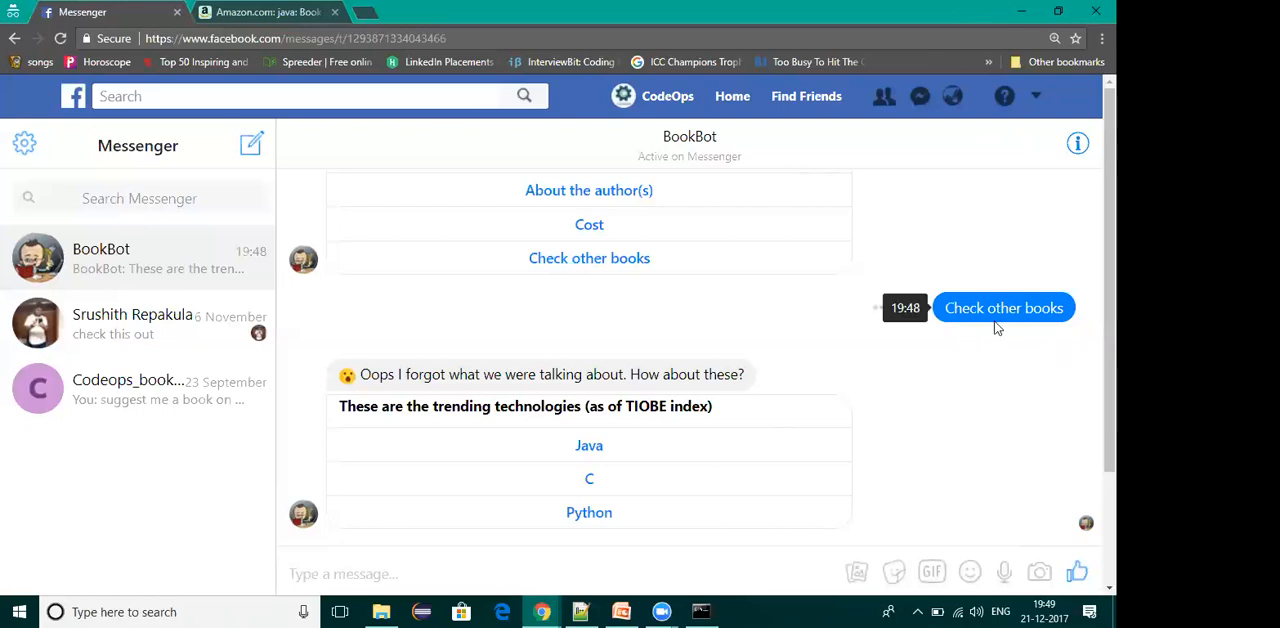
pyautogui.moveTo(564, 368)
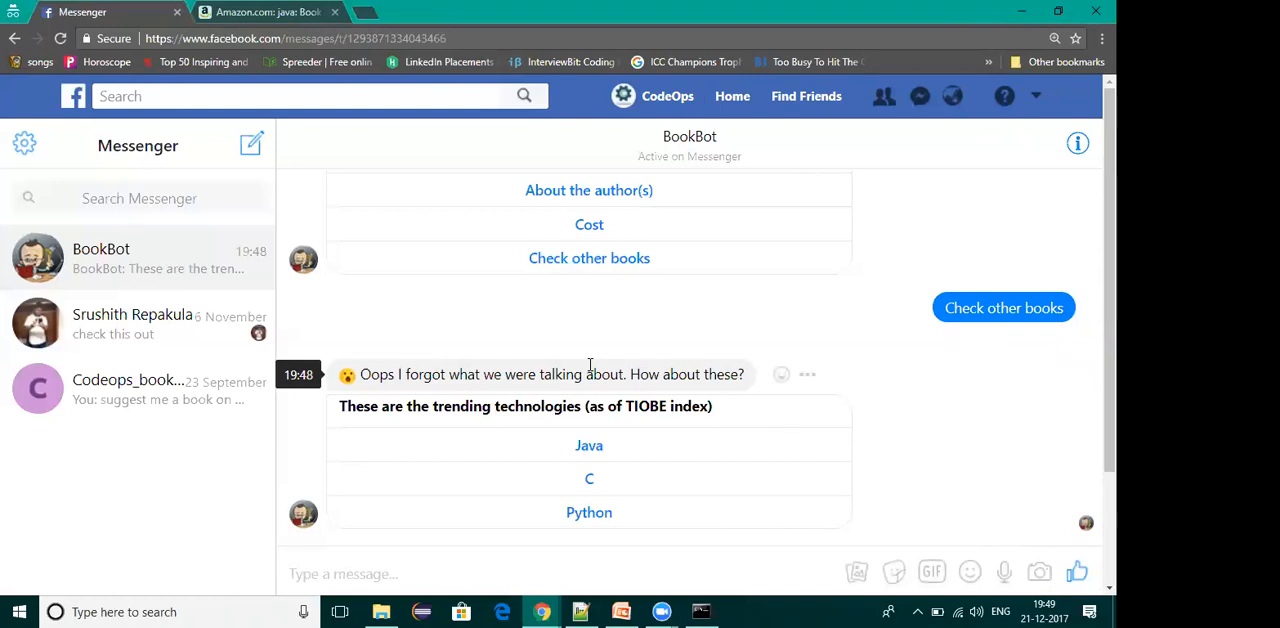
pyautogui.moveTo(580, 612)
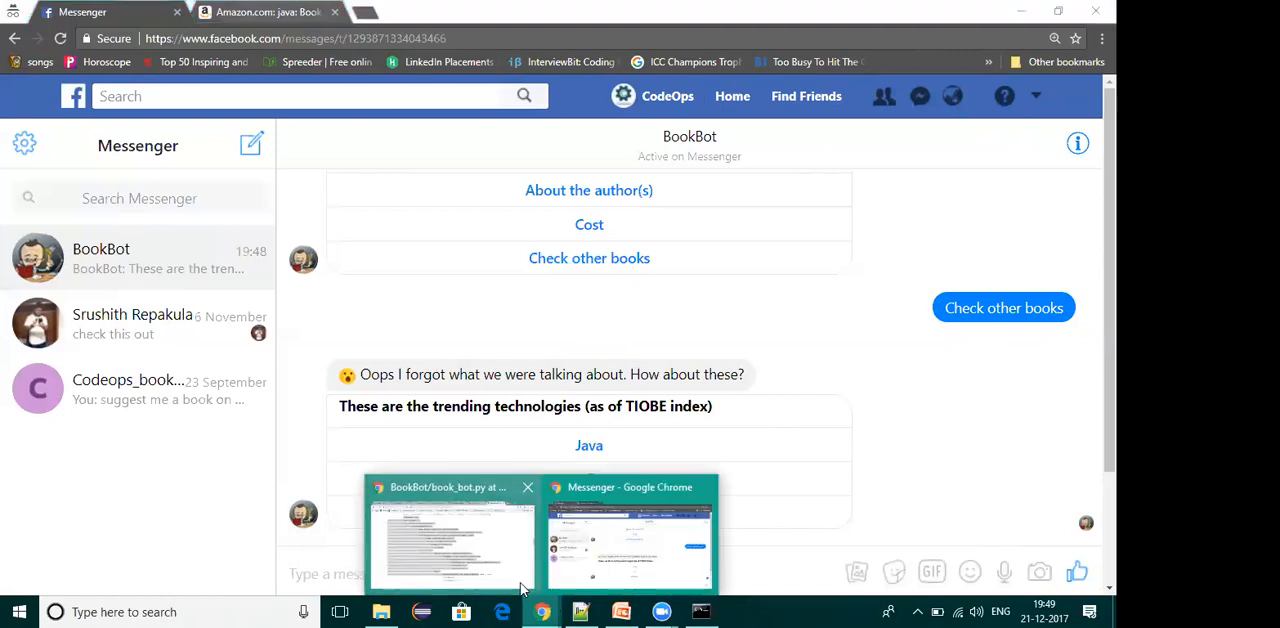
# Review HelloBot's Error Handling settings in Lex, then return to the Hello intent's utterances
pyautogui.click(630, 536)
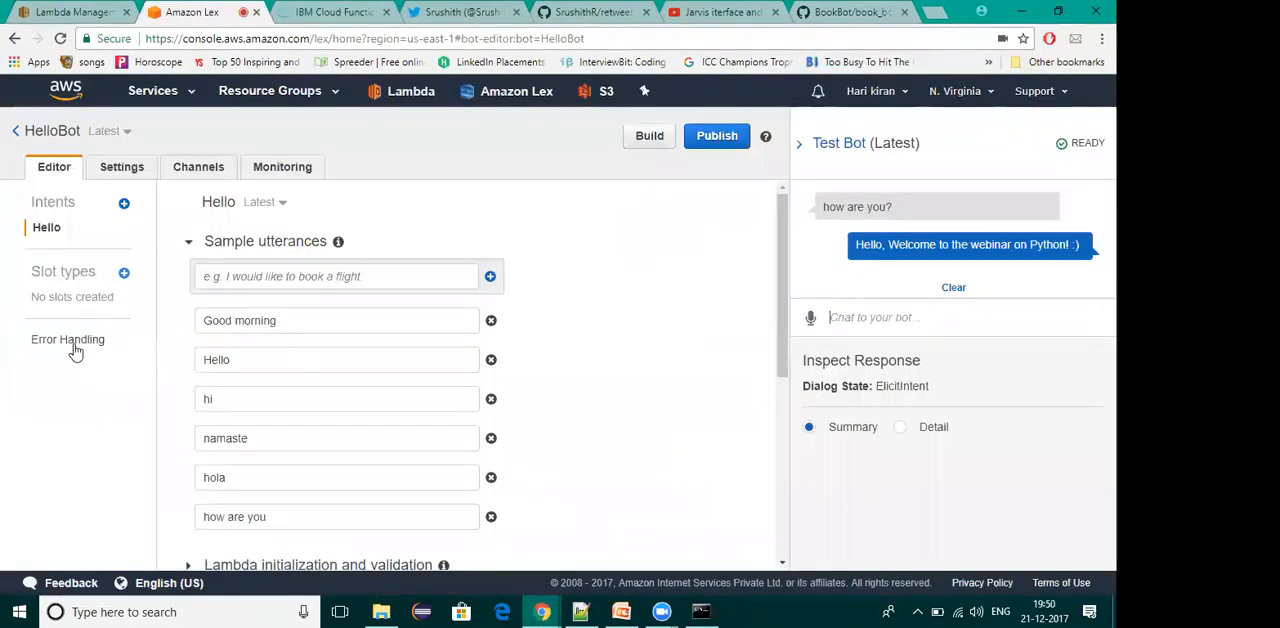
pyautogui.click(68, 340)
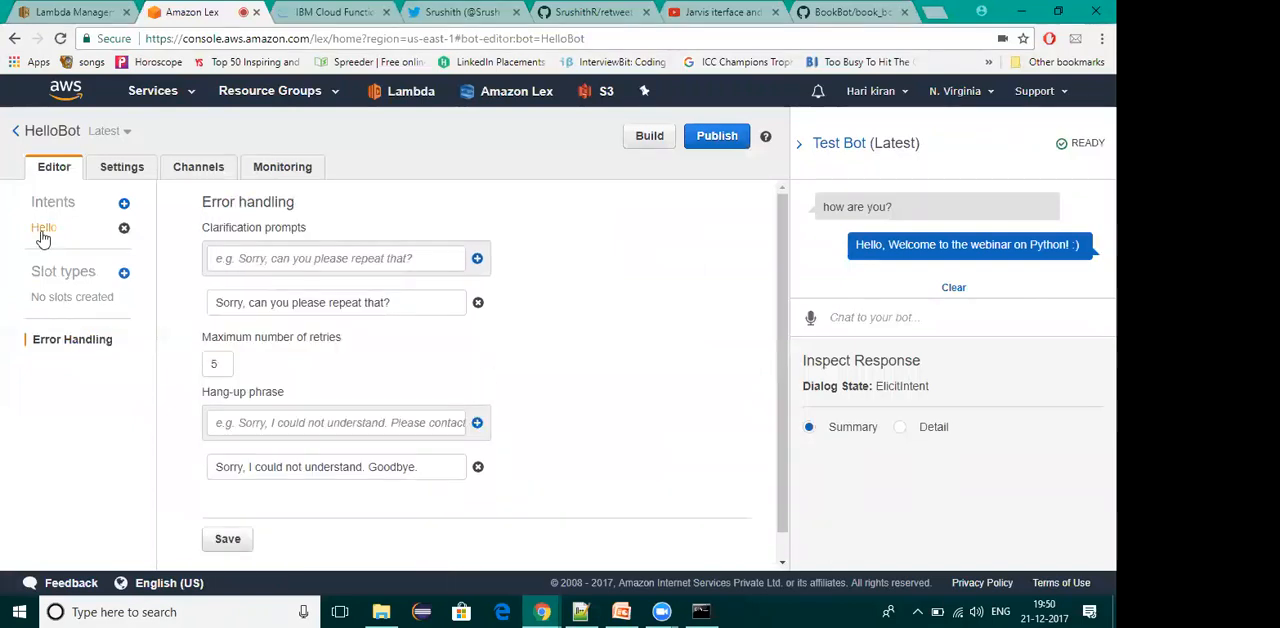
pyautogui.click(44, 226)
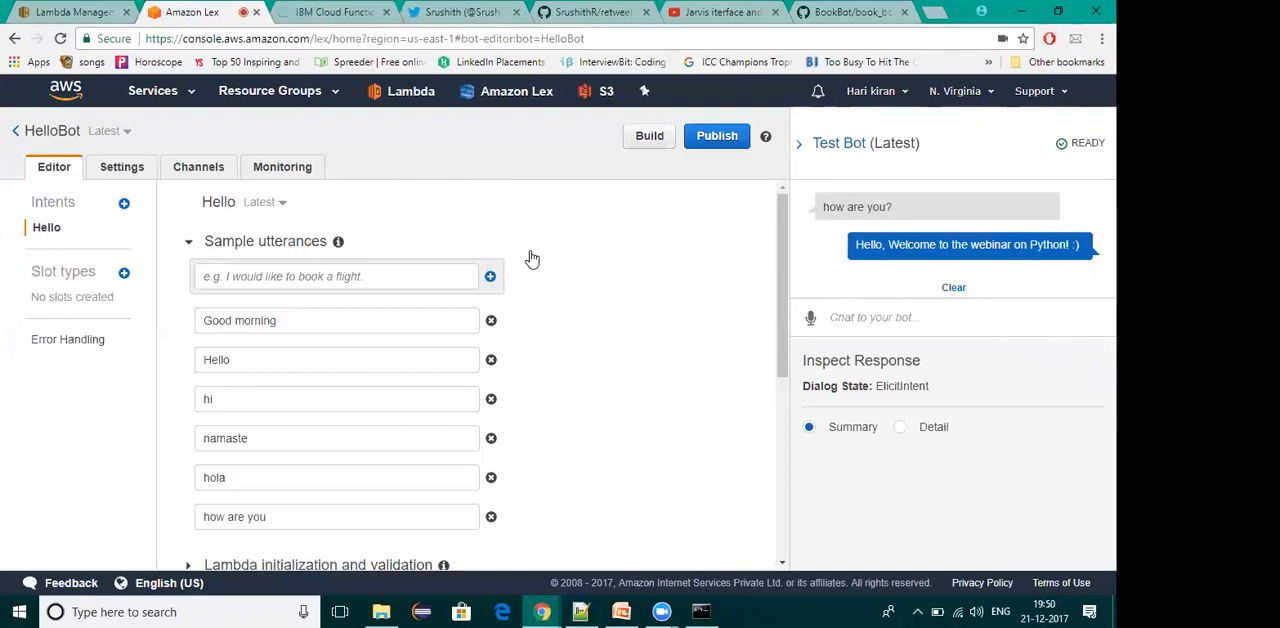
pyautogui.moveTo(600, 492)
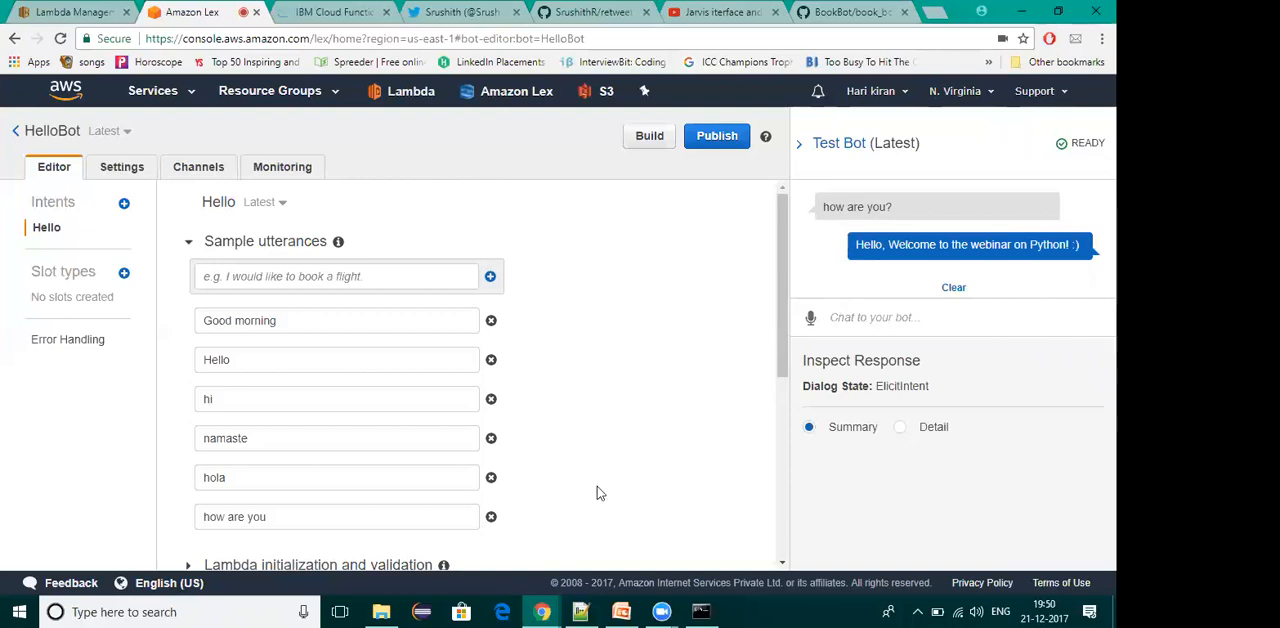
pyautogui.moveTo(540, 612)
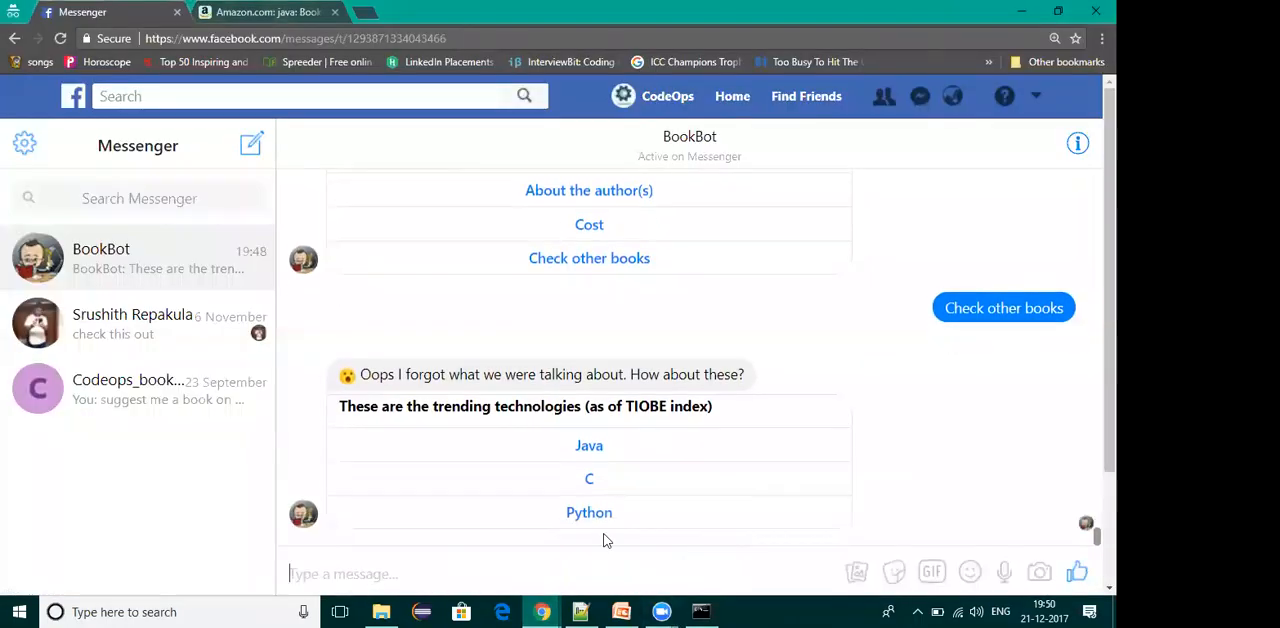
# Pick Python, ask BookBot for other books, and browse the carousel to Python Pocket Reference
pyautogui.click(588, 512)
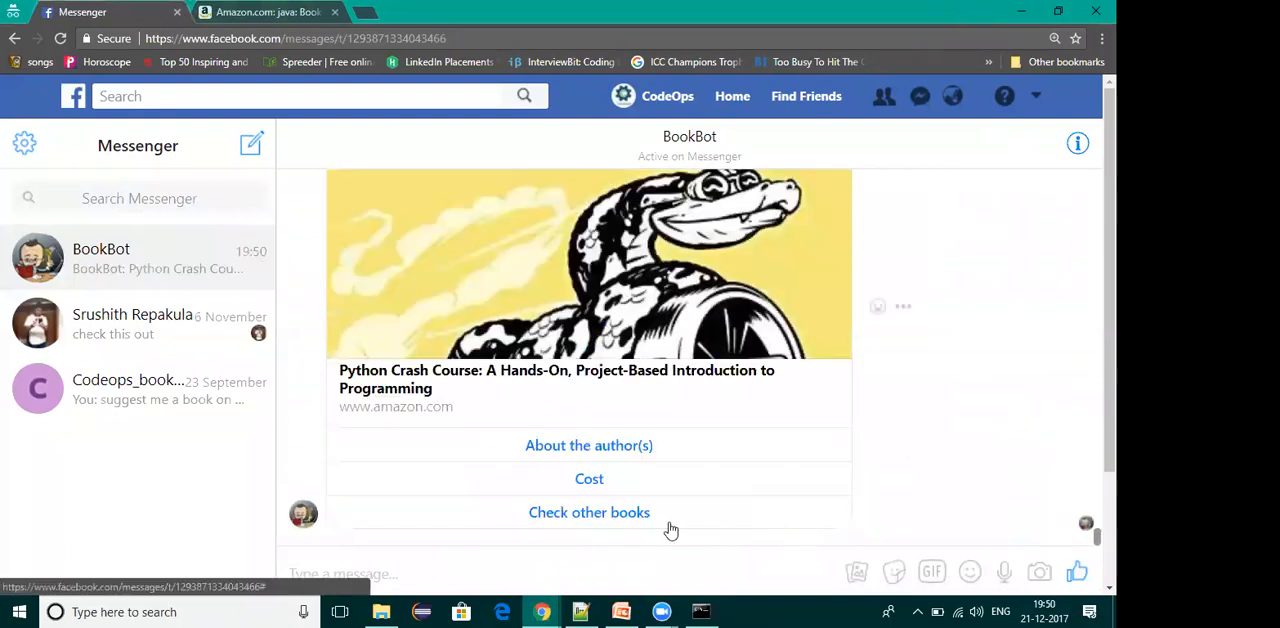
pyautogui.click(588, 512)
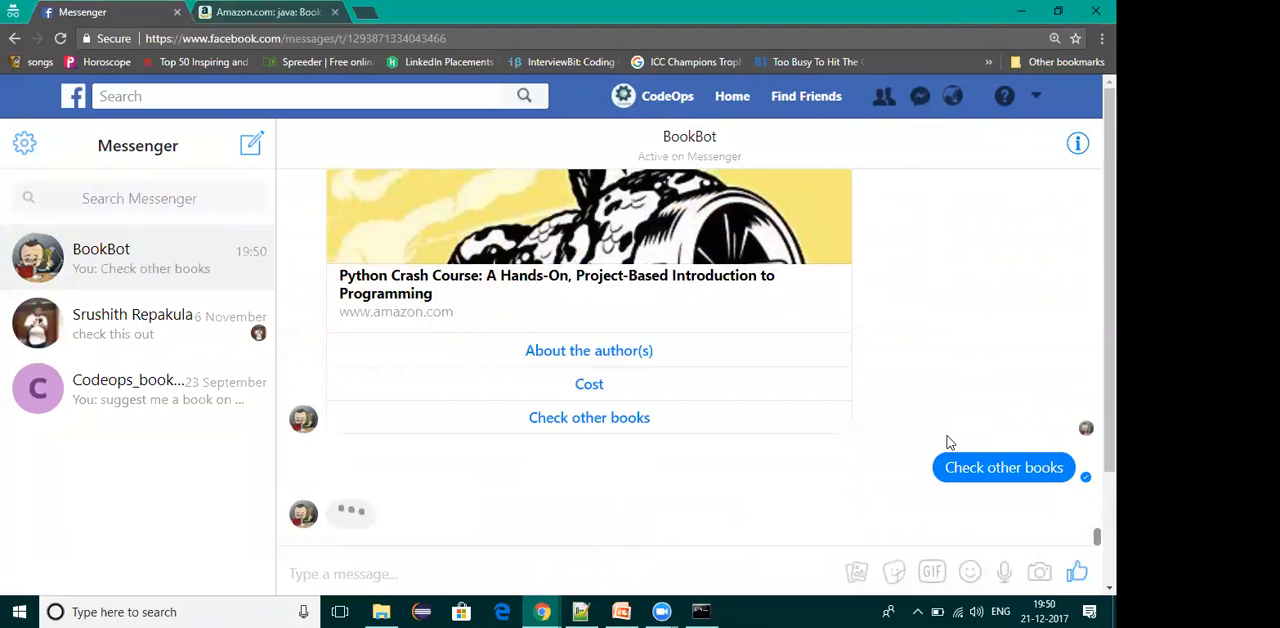
pyautogui.click(1004, 468)
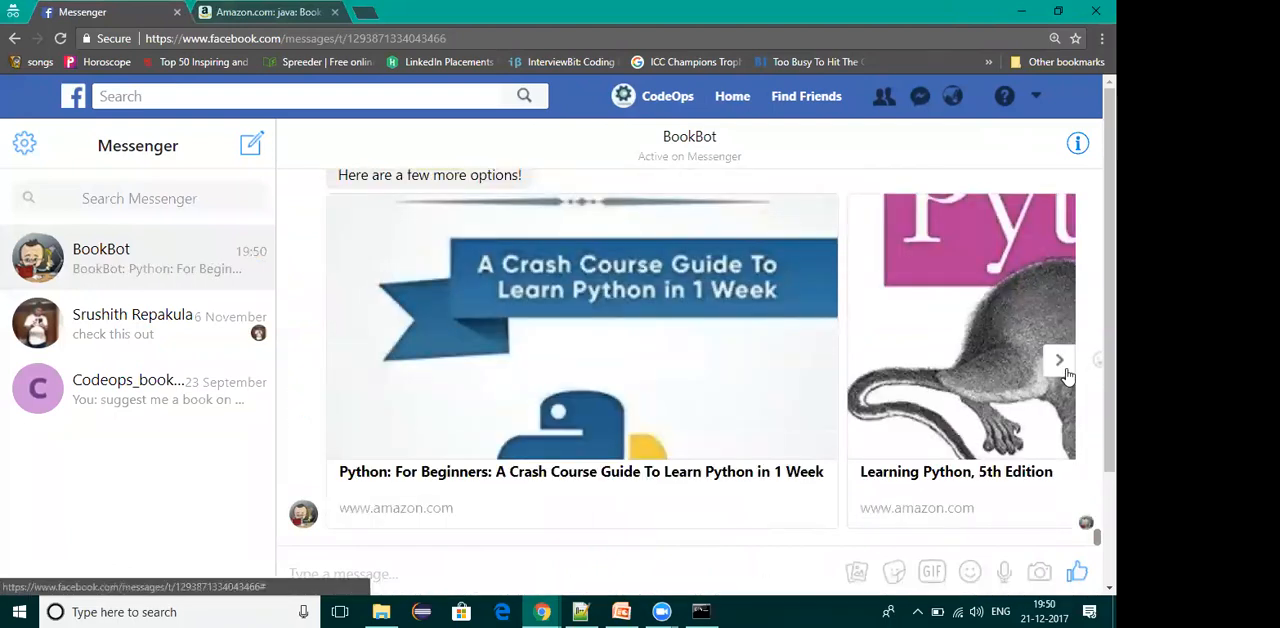
pyautogui.click(1060, 360)
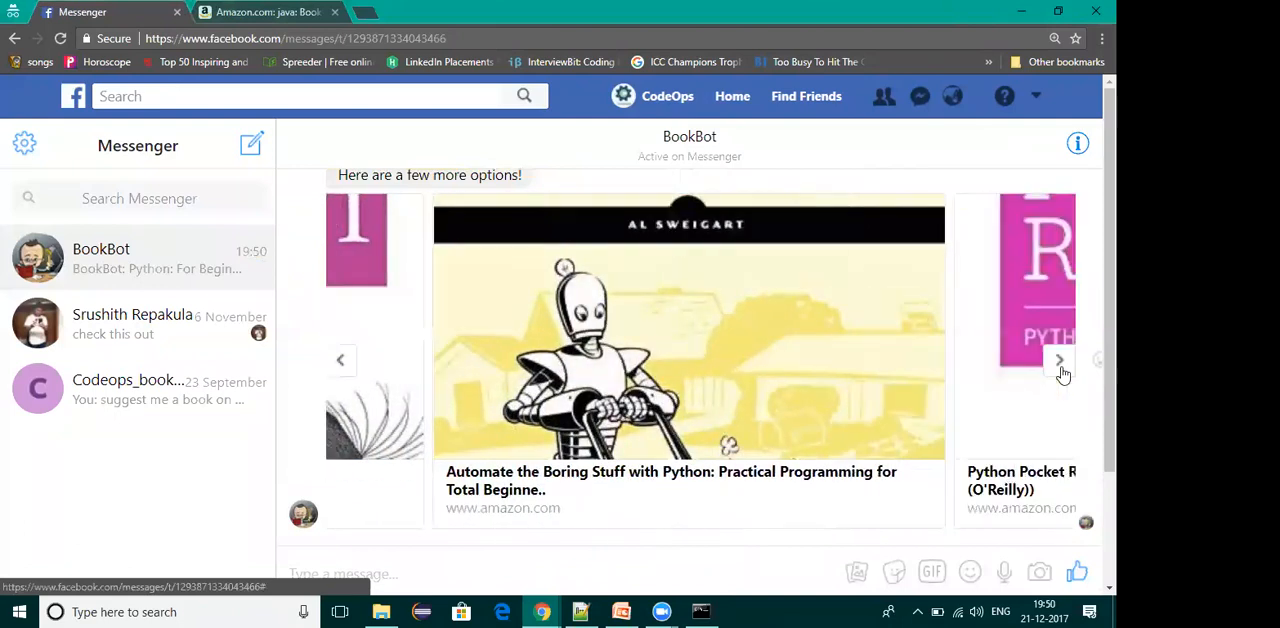
pyautogui.click(1058, 360)
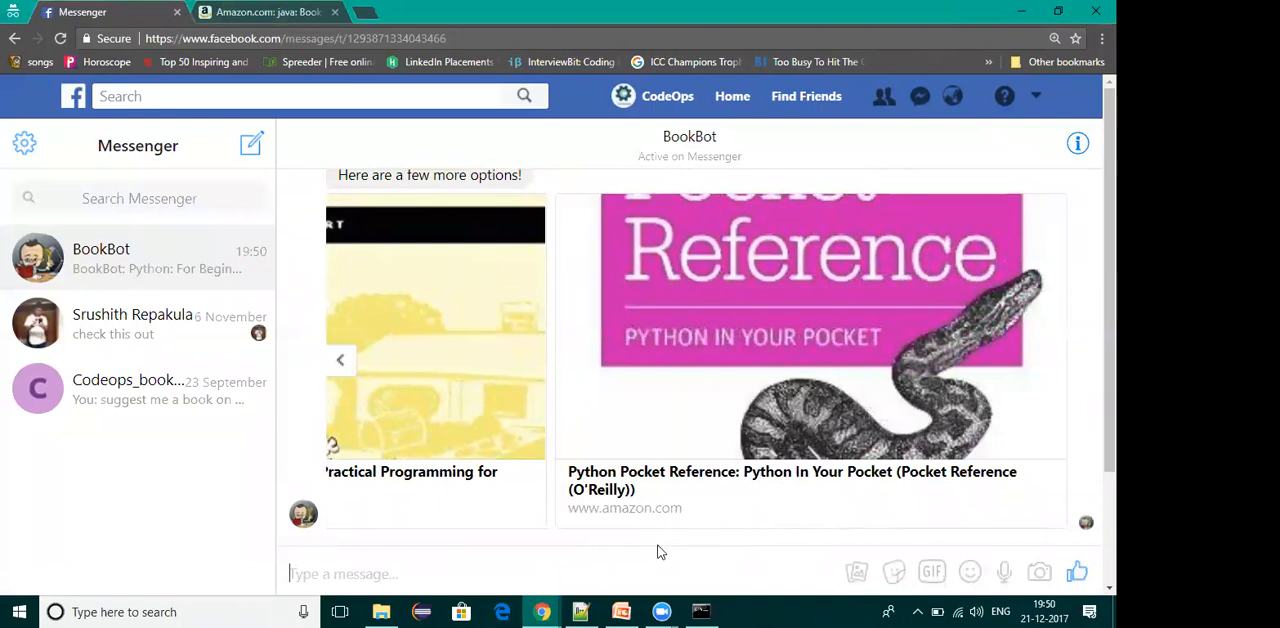
pyautogui.write('what is')
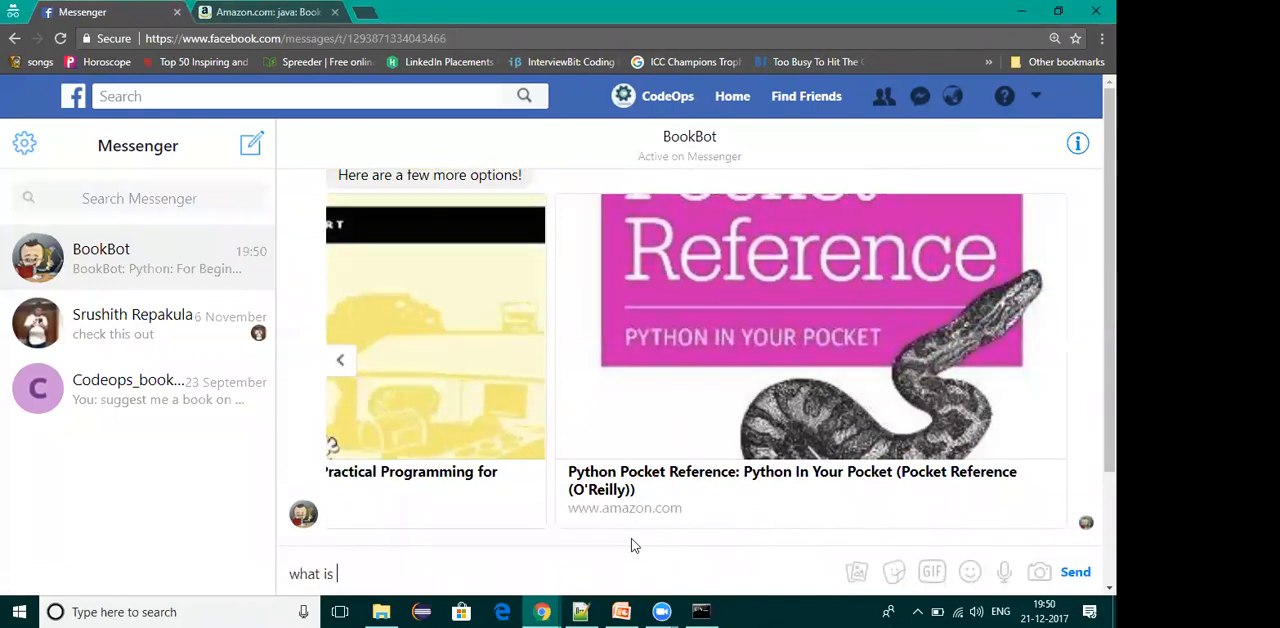
pyautogui.click(1076, 572)
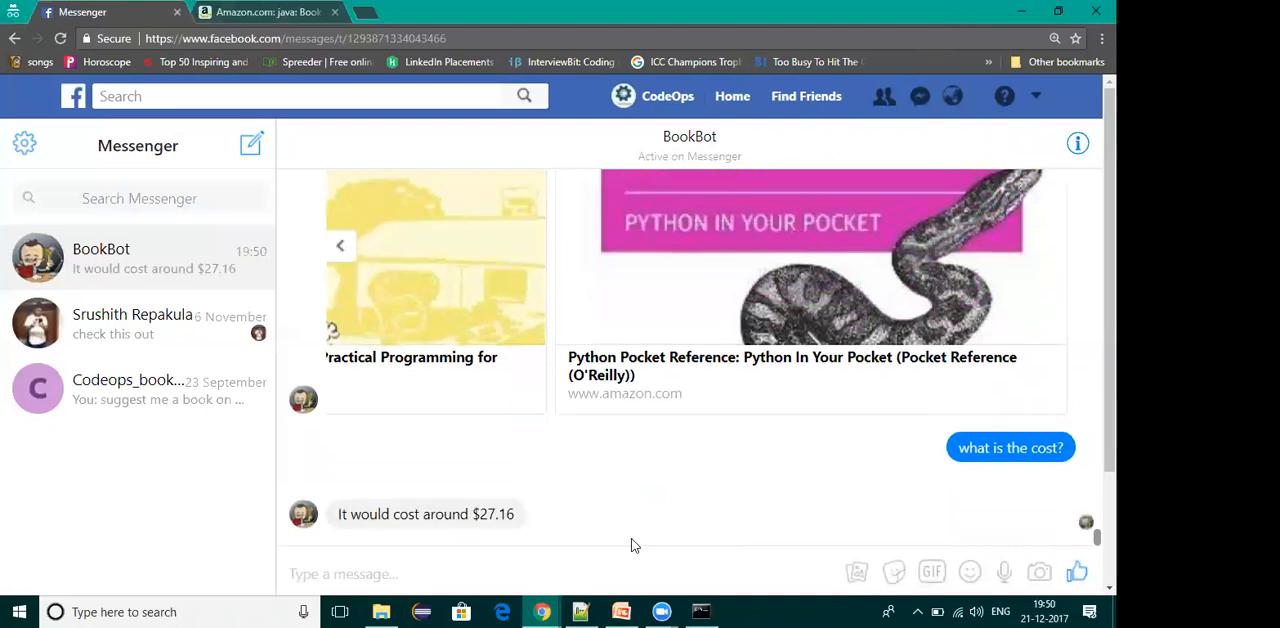
pyautogui.click(344, 572)
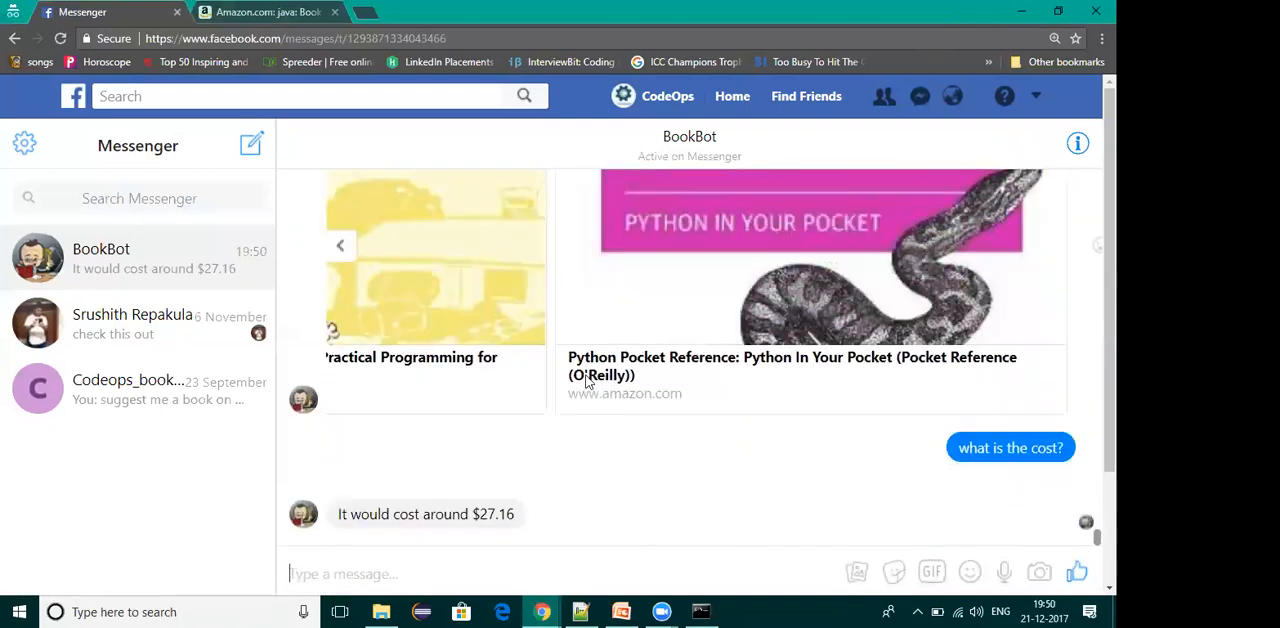
pyautogui.moveTo(640, 476)
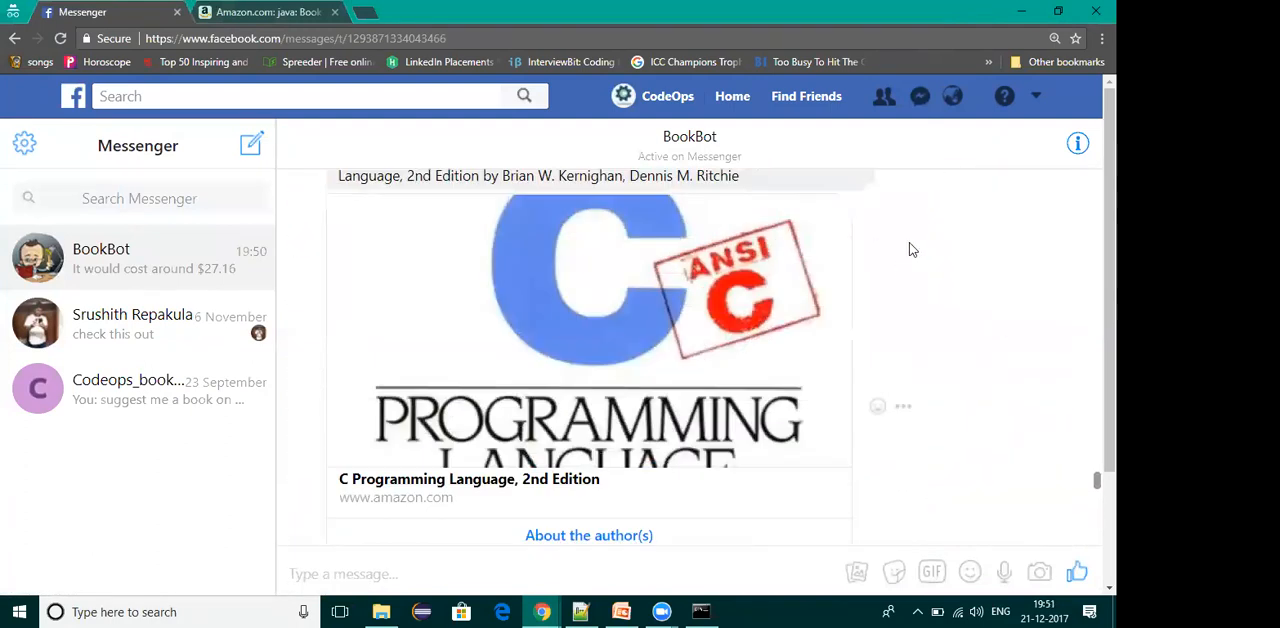
pyautogui.click(588, 348)
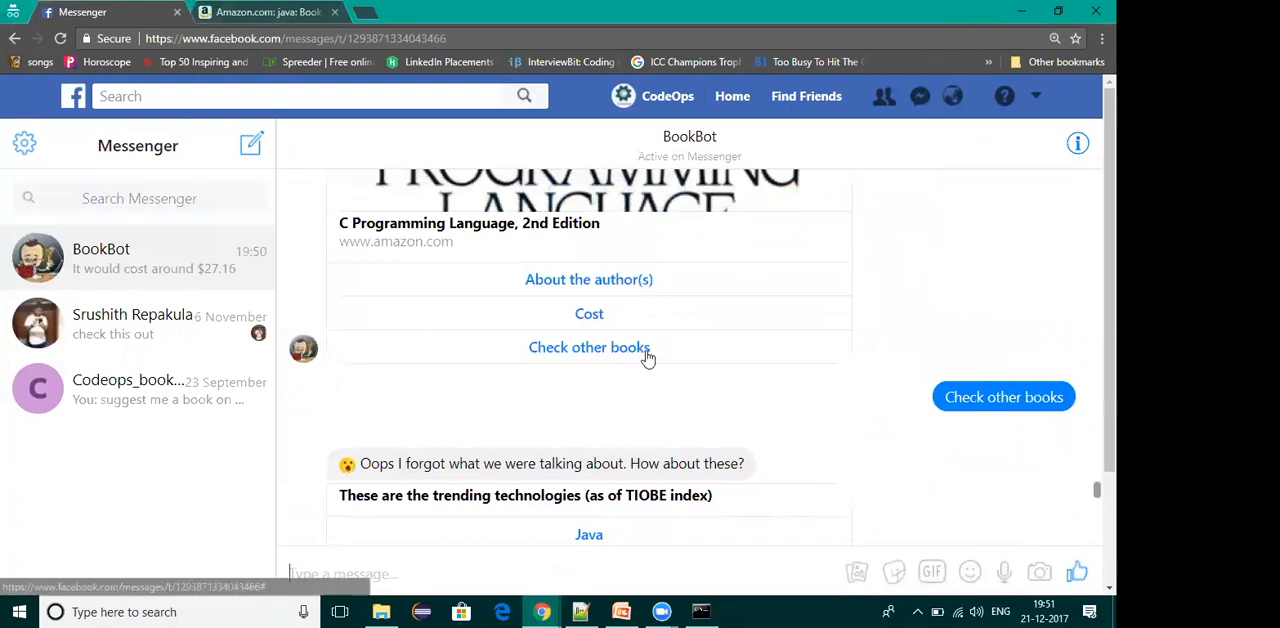
pyautogui.click(588, 348)
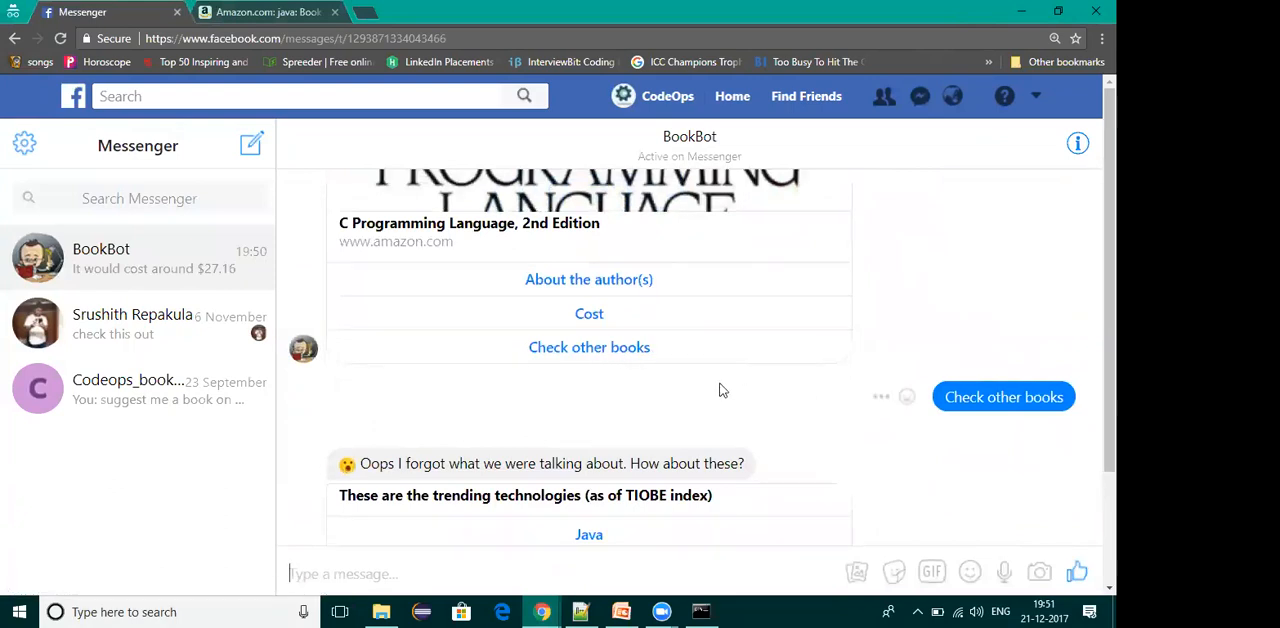
pyautogui.click(588, 380)
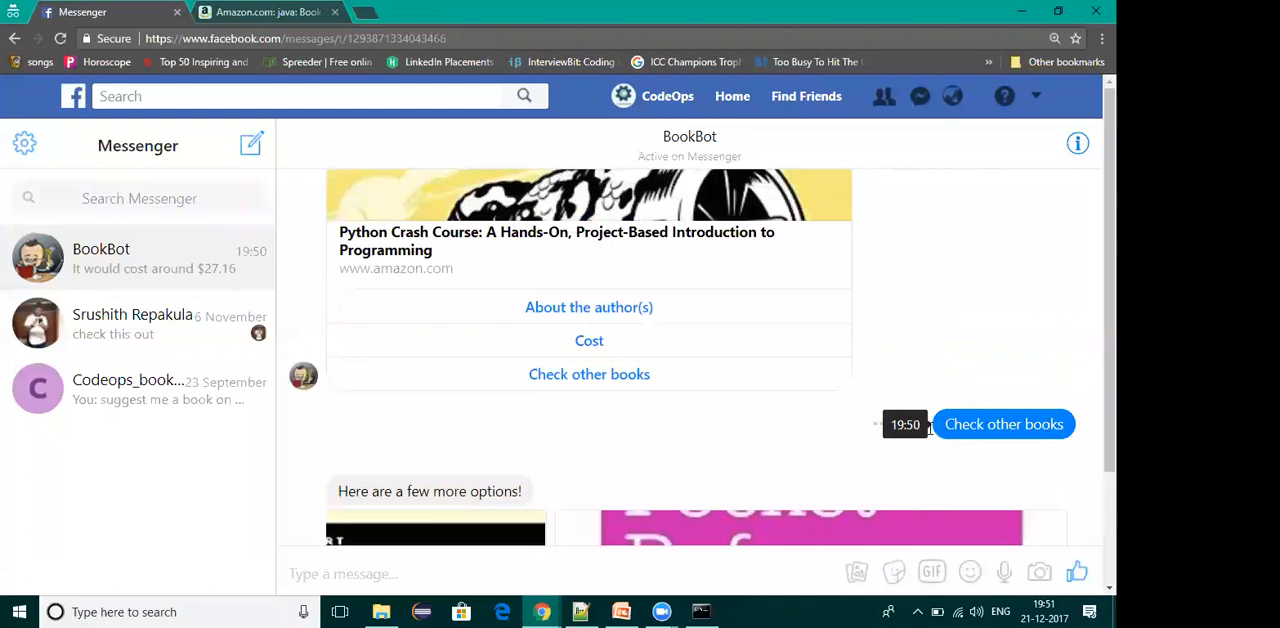
pyautogui.click(1004, 424)
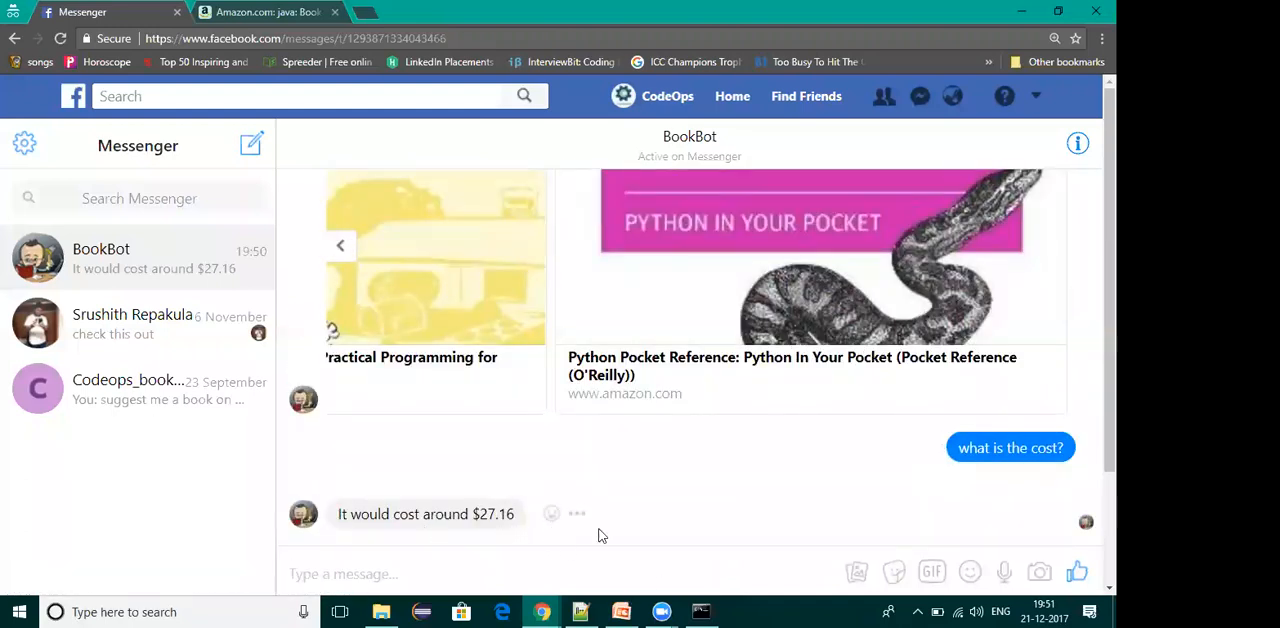
pyautogui.moveTo(700, 528)
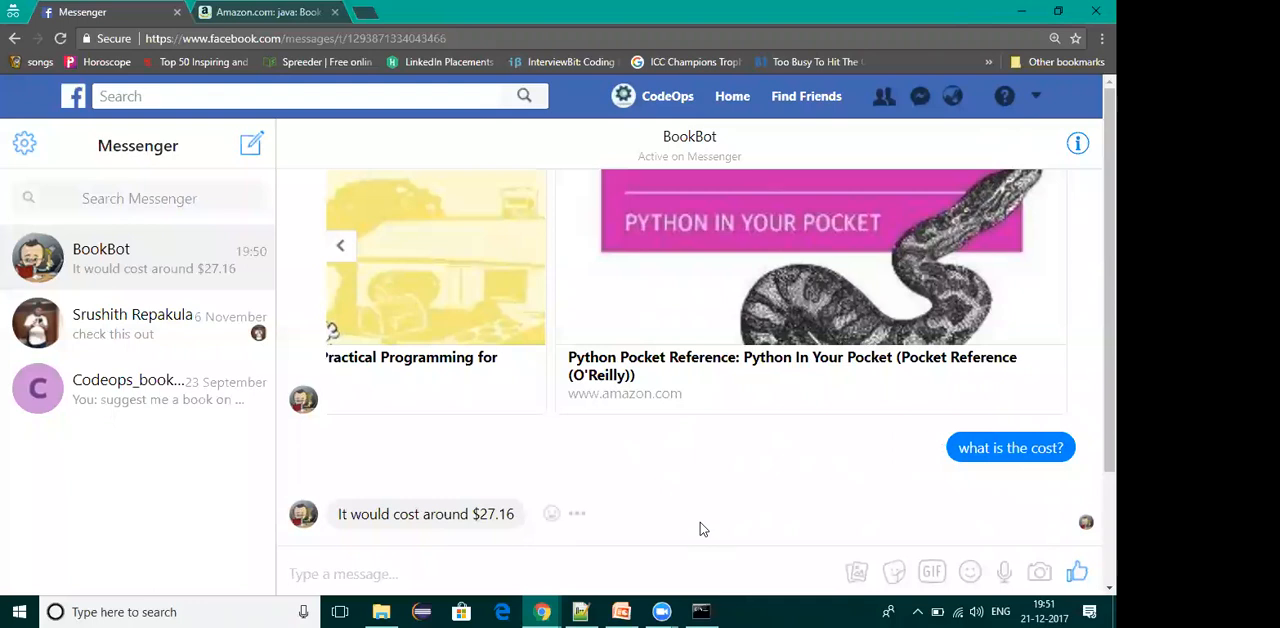
pyautogui.click(344, 572)
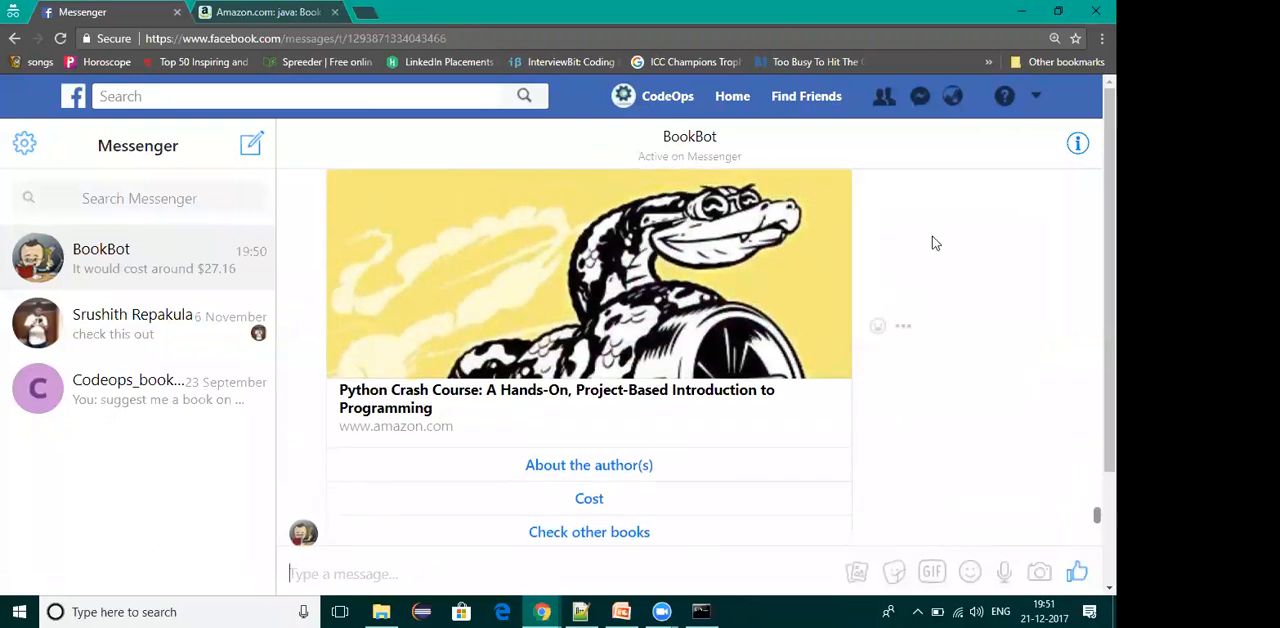
pyautogui.scroll(3)
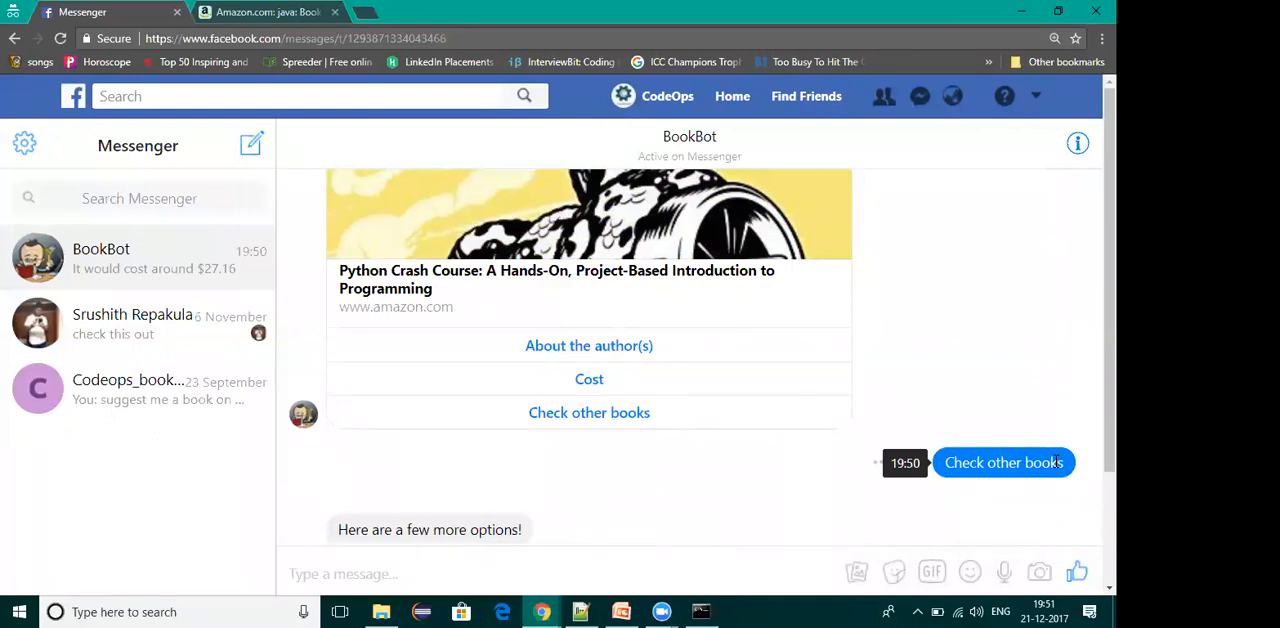
pyautogui.scroll(-3)
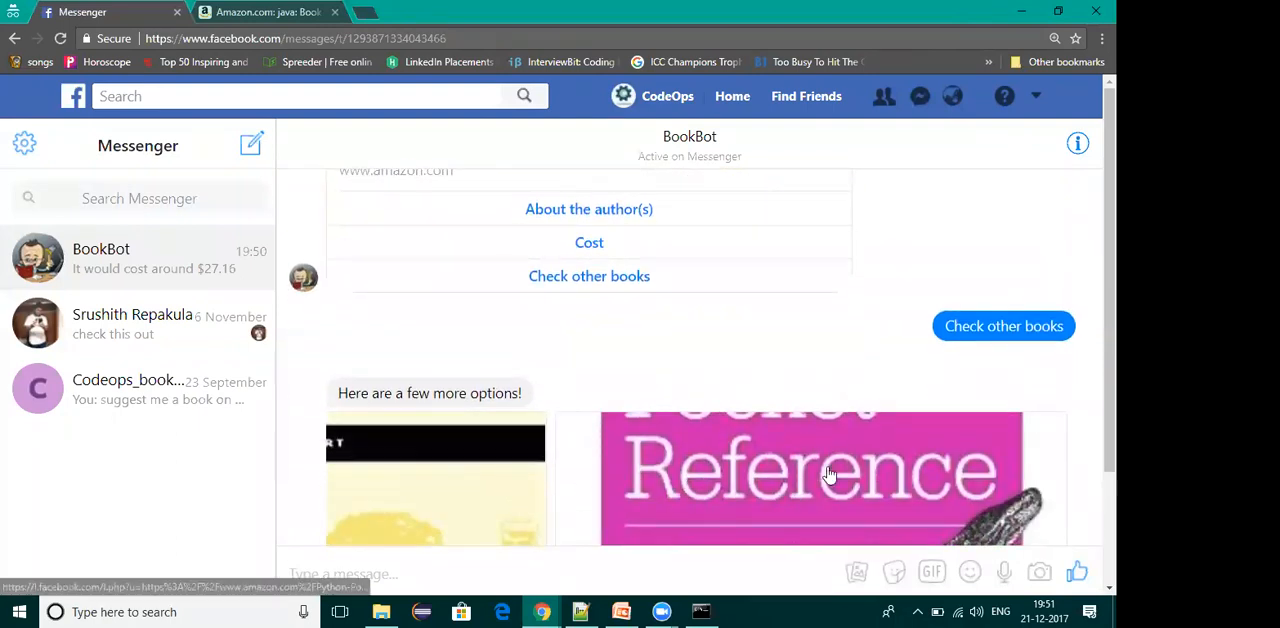
pyautogui.scroll(-3)
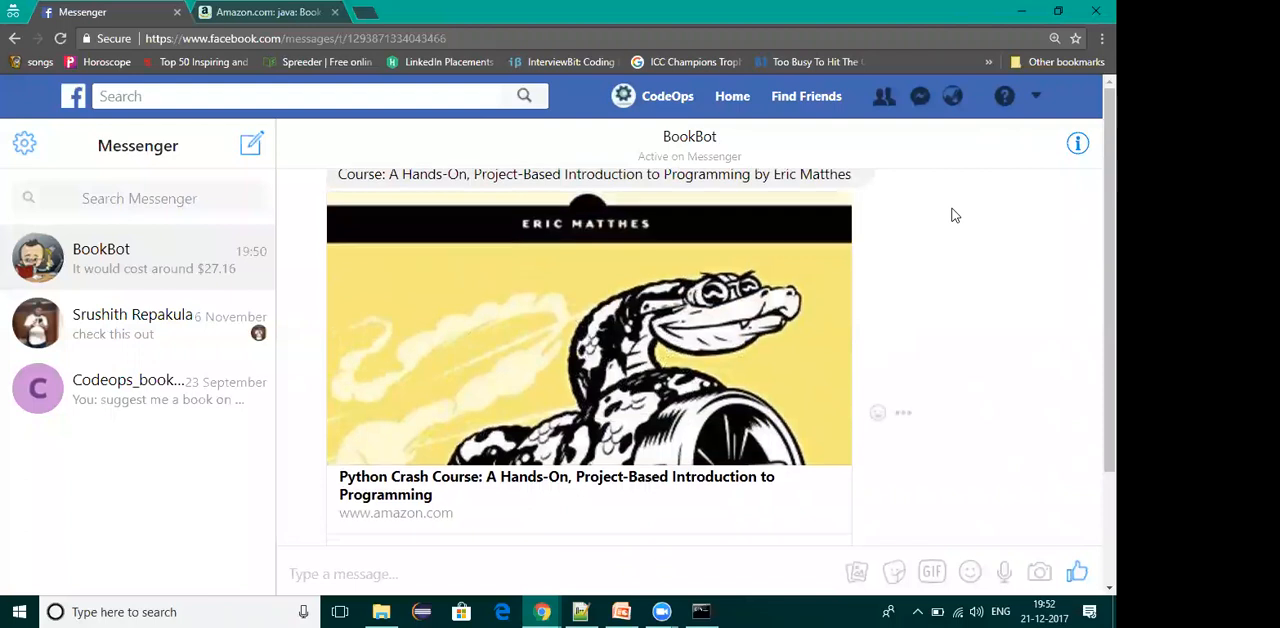
pyautogui.scroll(-3)
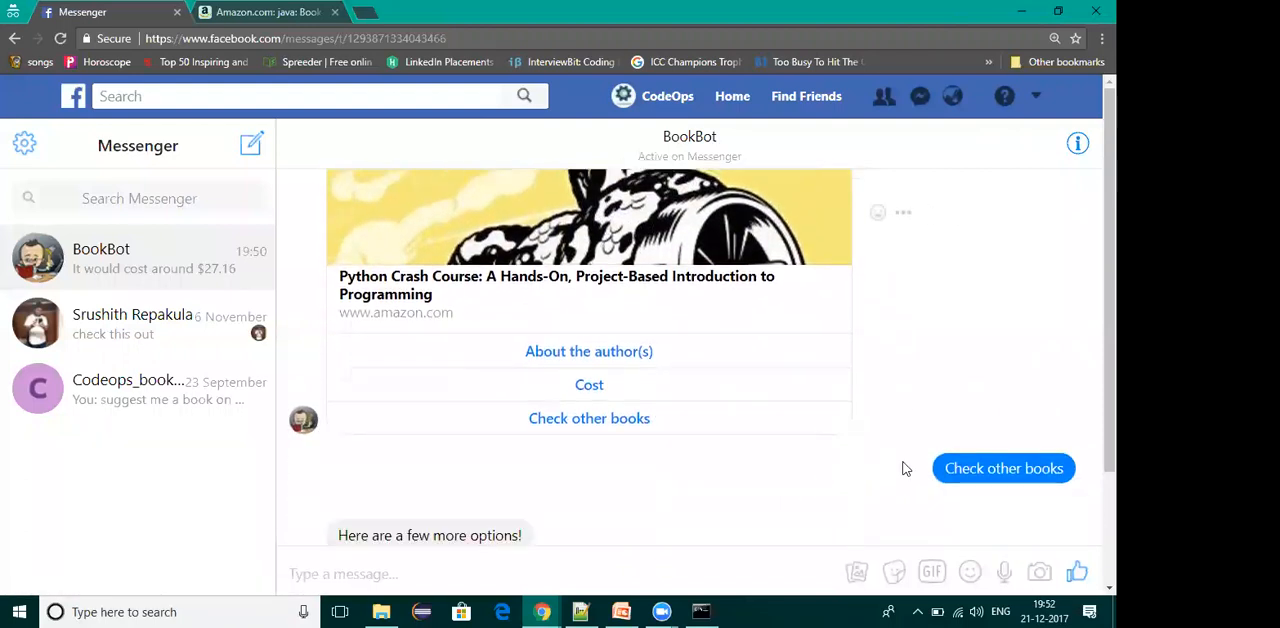
pyautogui.scroll(-3)
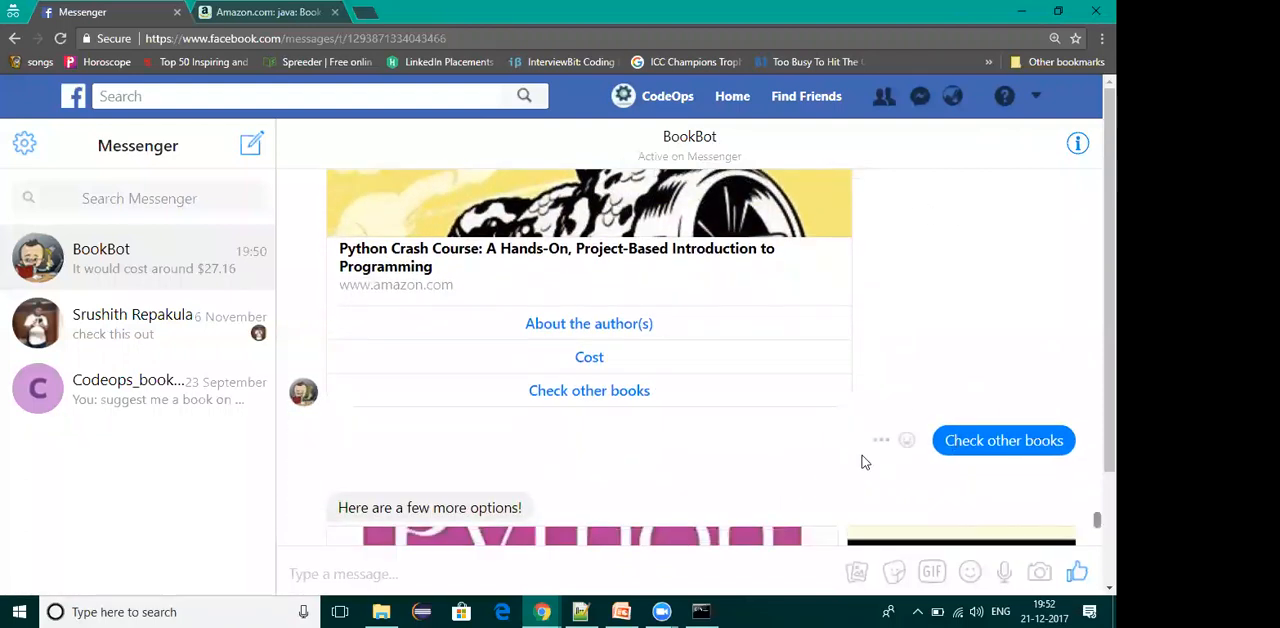
# Scroll the BookBot chat down to the Learning Python carousel and the $27.16 cost reply
pyautogui.scroll(-3)
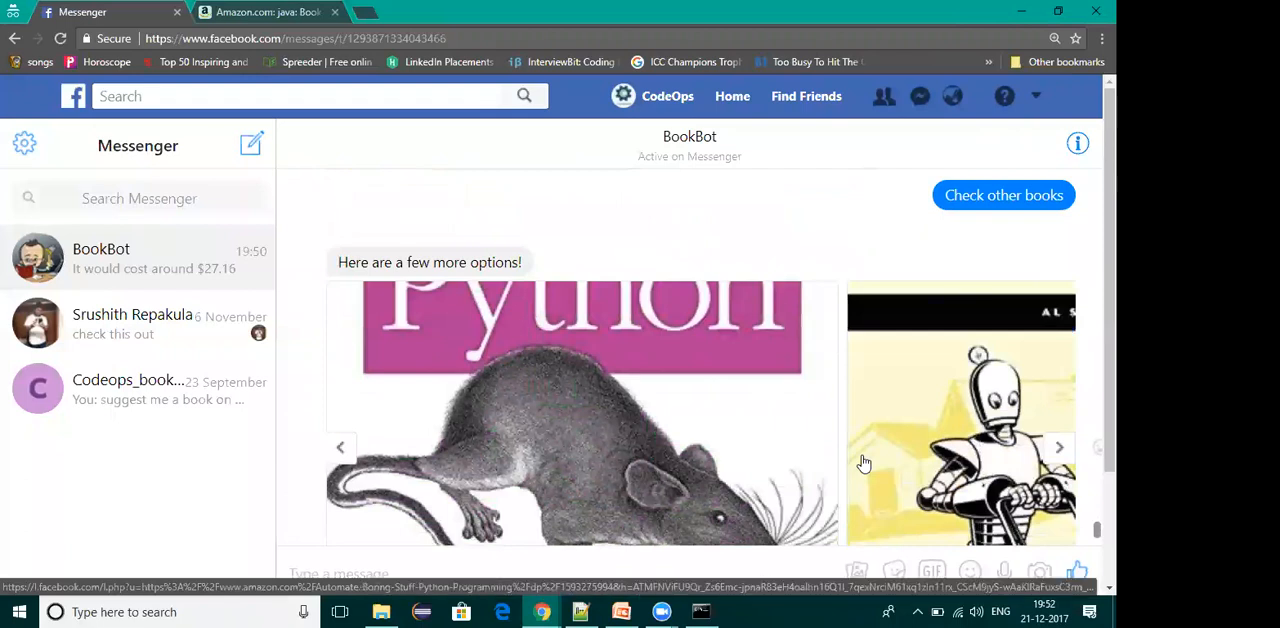
pyautogui.moveTo(838, 312)
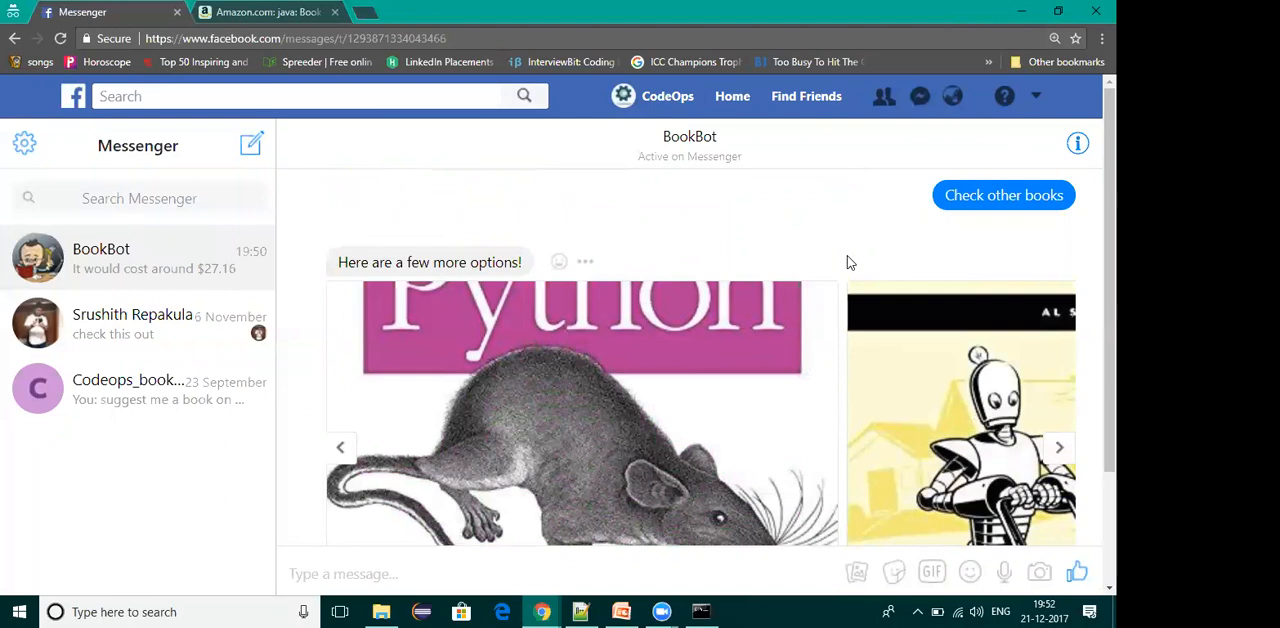
pyautogui.scroll(-3)
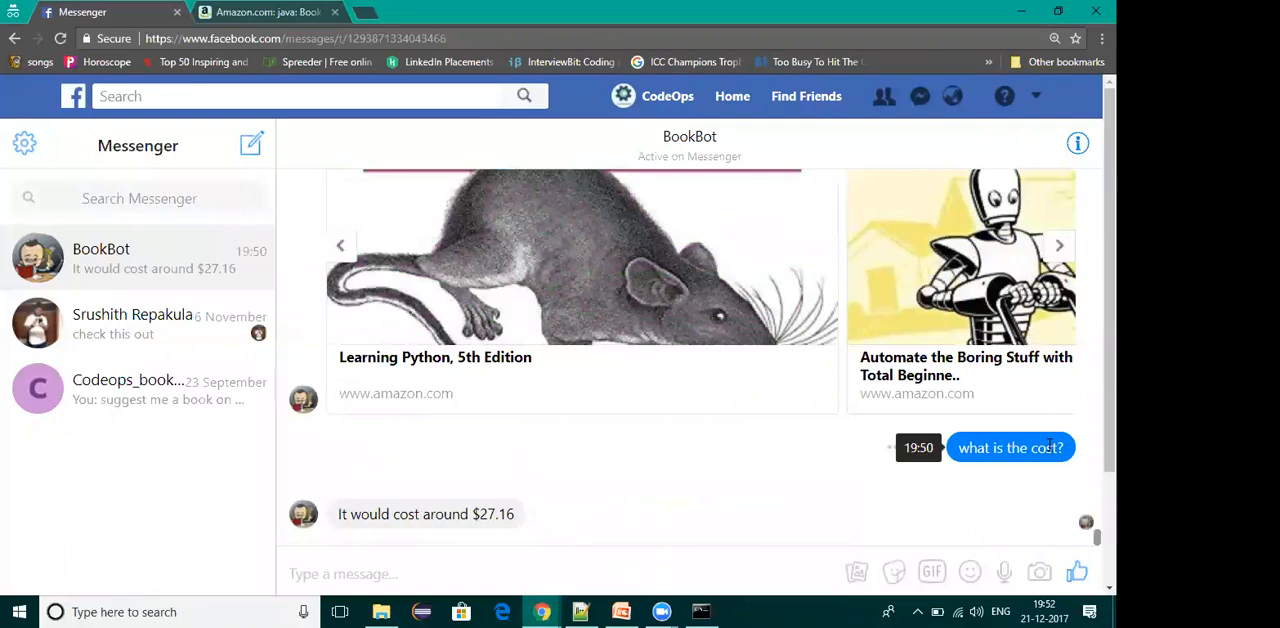
pyautogui.moveTo(840, 464)
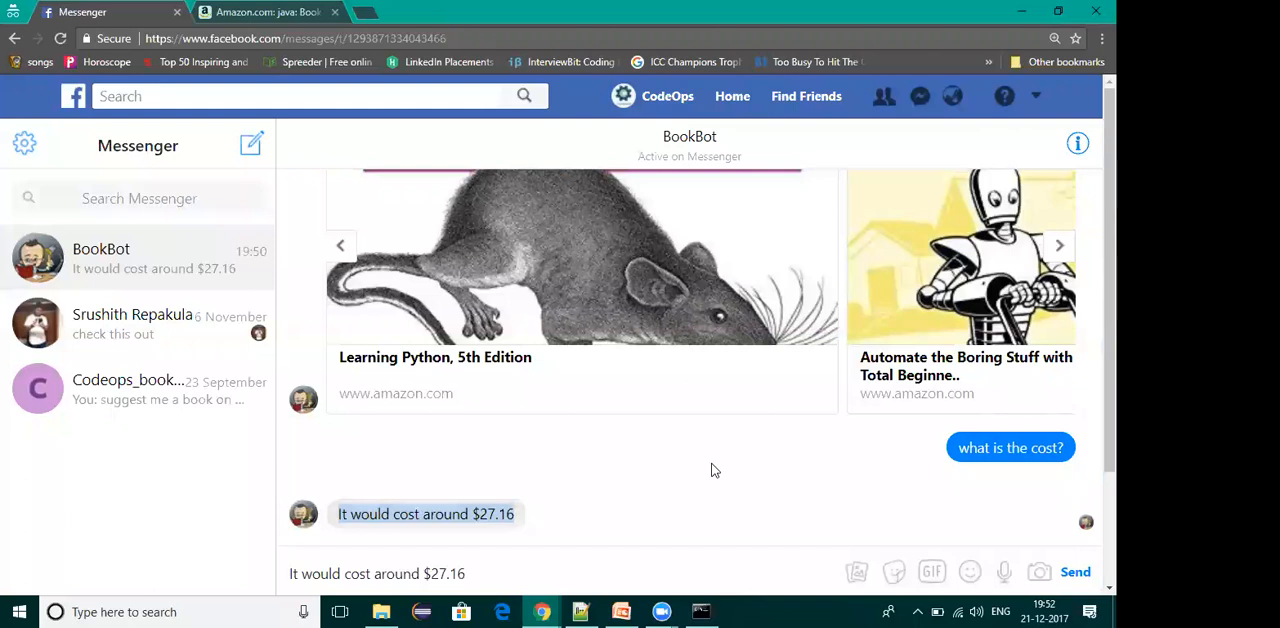
# Glance at the BookBot Flow slides, then start drafting 'who is the author?' in Messenger
pyautogui.click(622, 612)
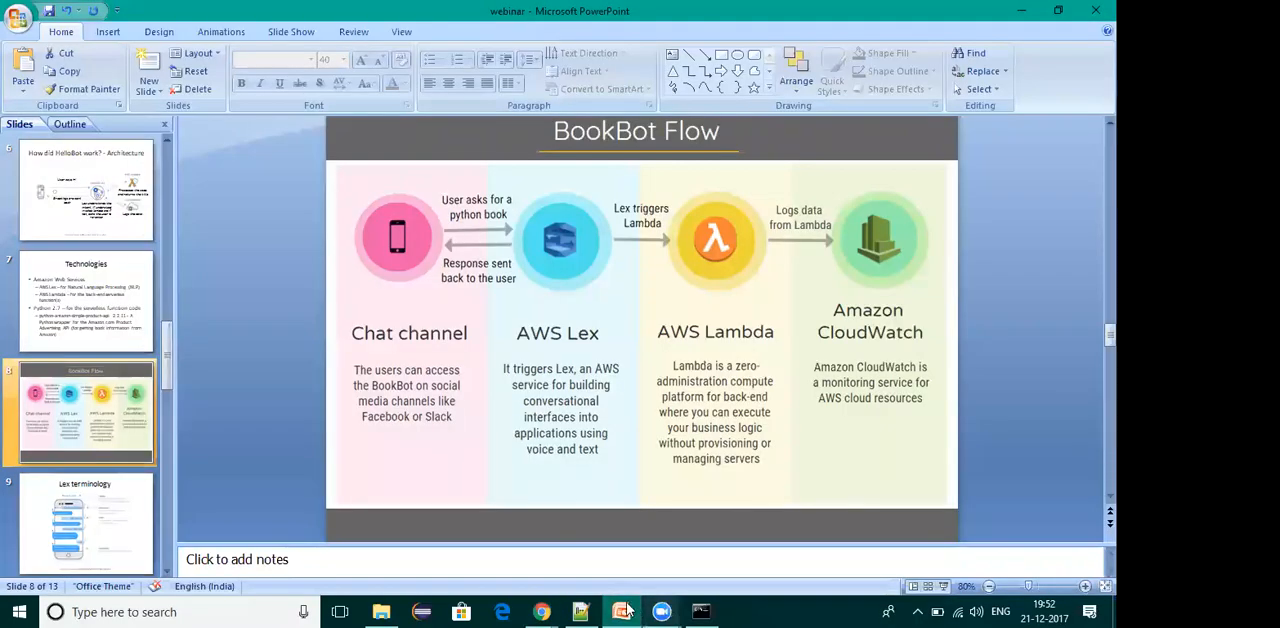
pyautogui.click(540, 612)
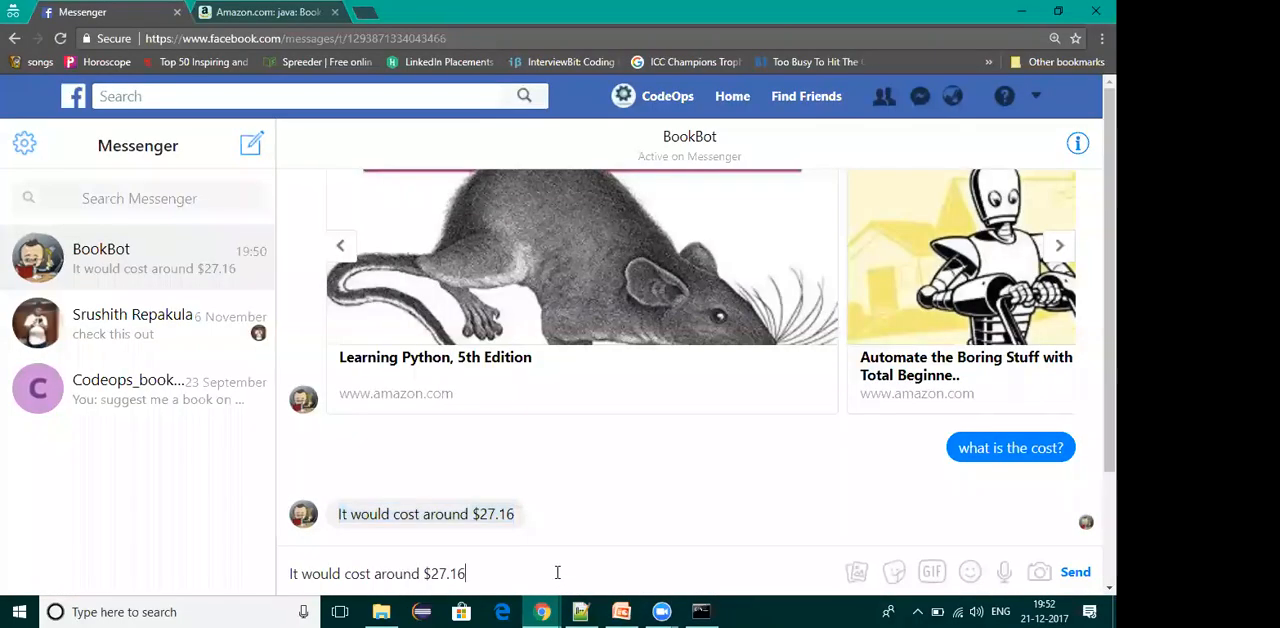
pyautogui.click(1076, 572)
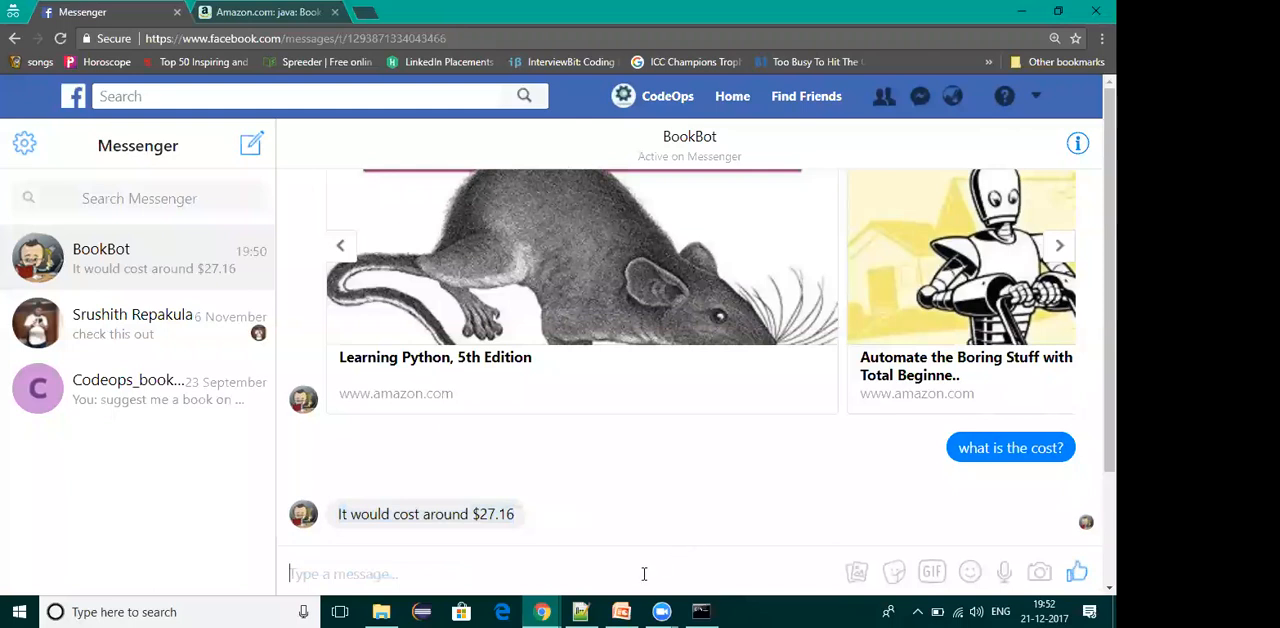
pyautogui.write('who si t')
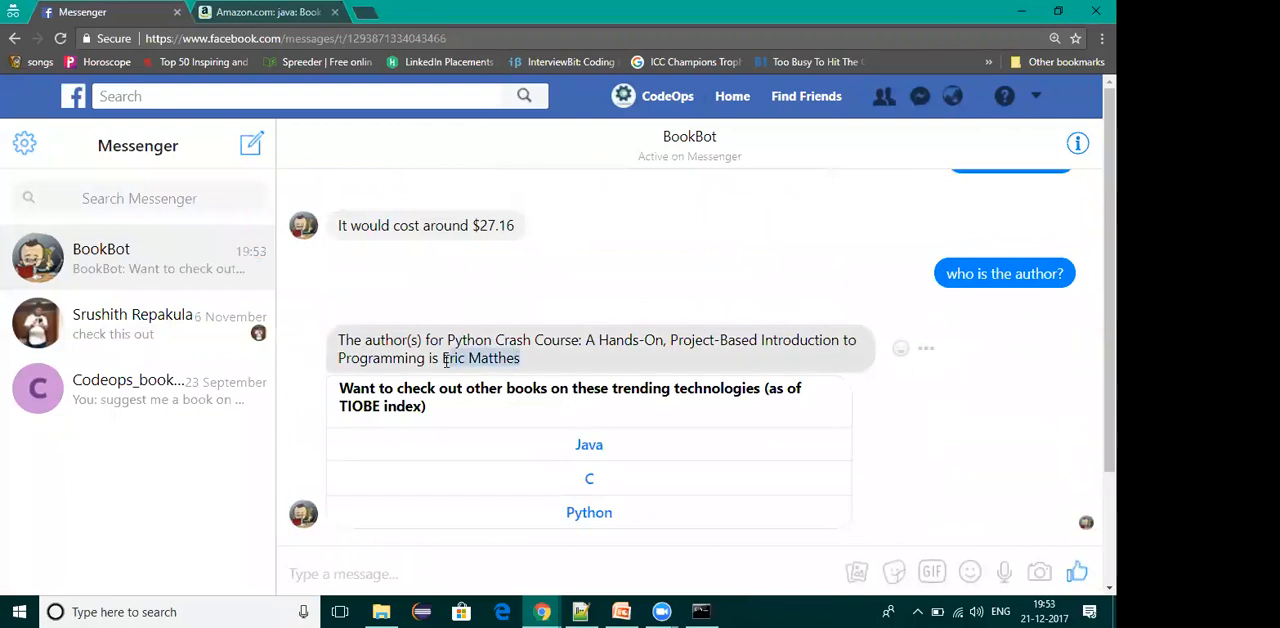
pyautogui.moveTo(744, 100)
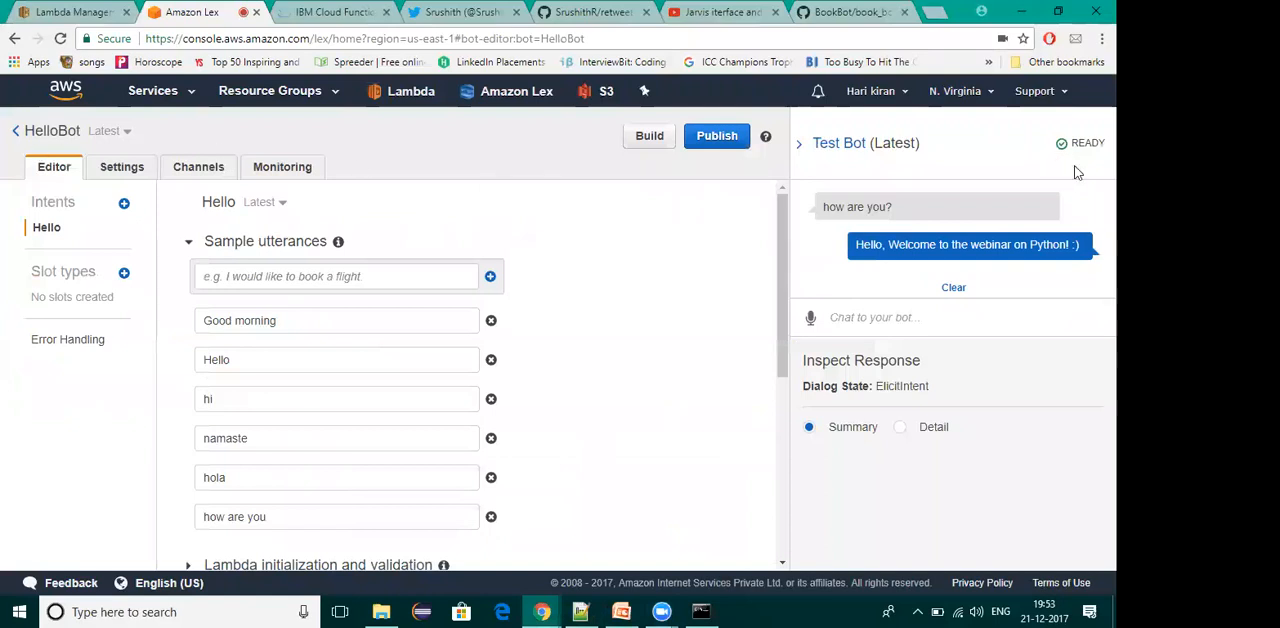
pyautogui.moveTo(676, 392)
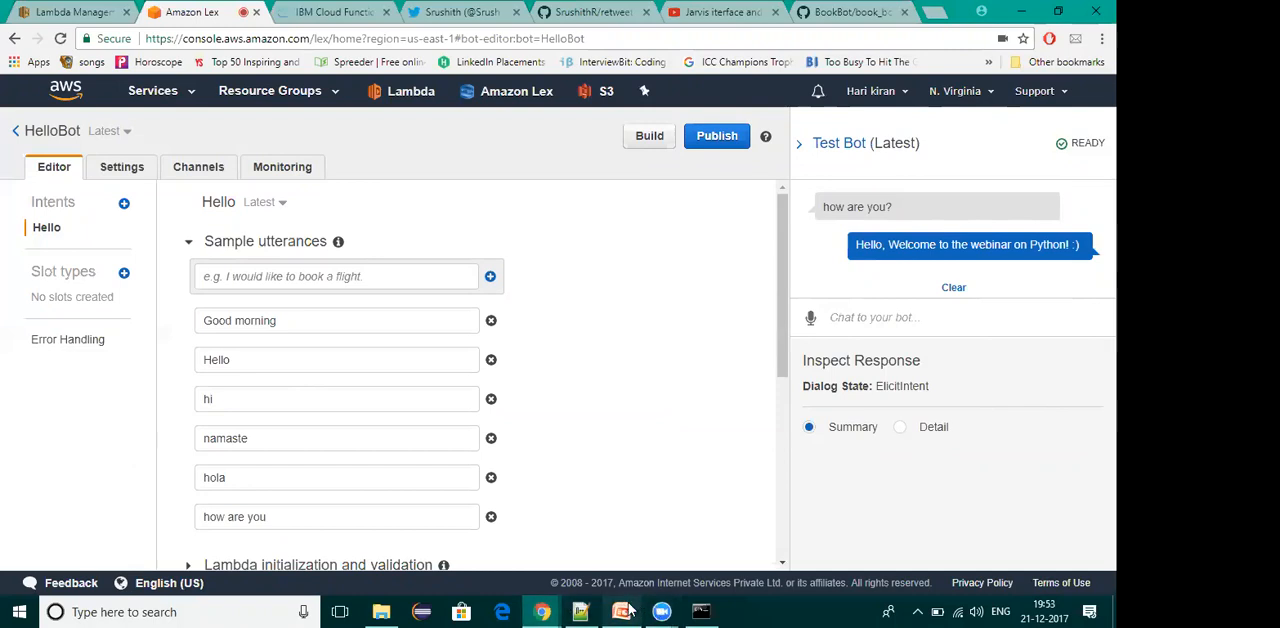
pyautogui.moveTo(540, 612)
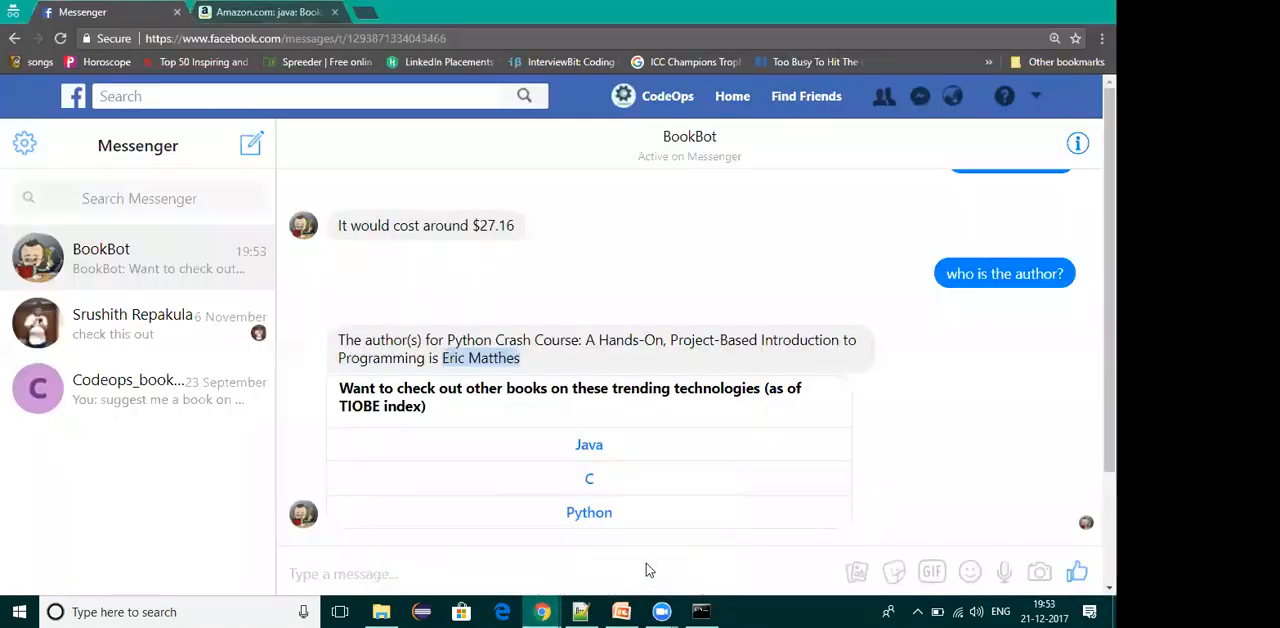
# Send the misspelled 'who is auther' to BookBot and highlight the garbled quotes in its reply
pyautogui.write('w')
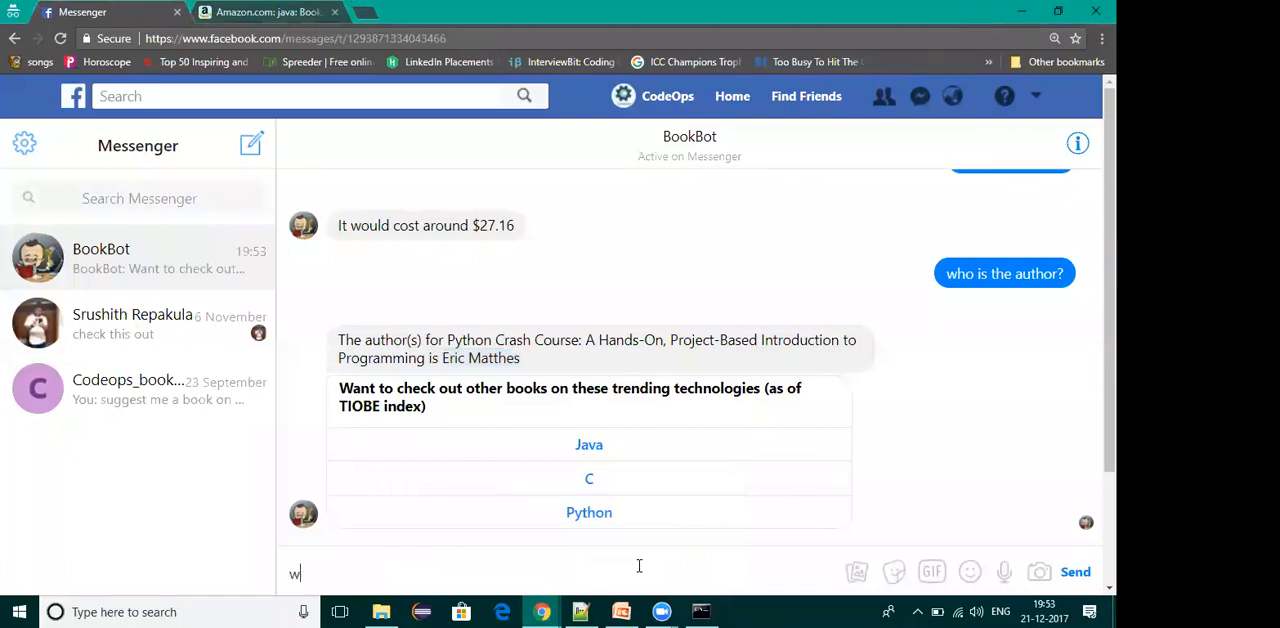
pyautogui.write('ho is auther')
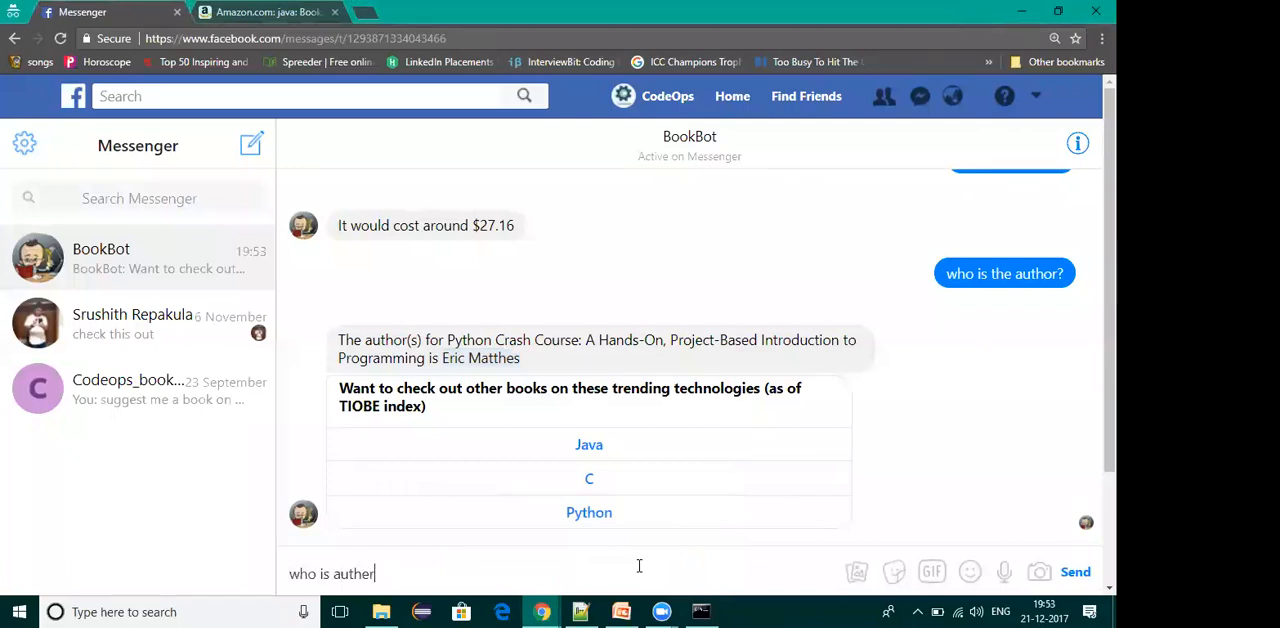
pyautogui.click(1076, 572)
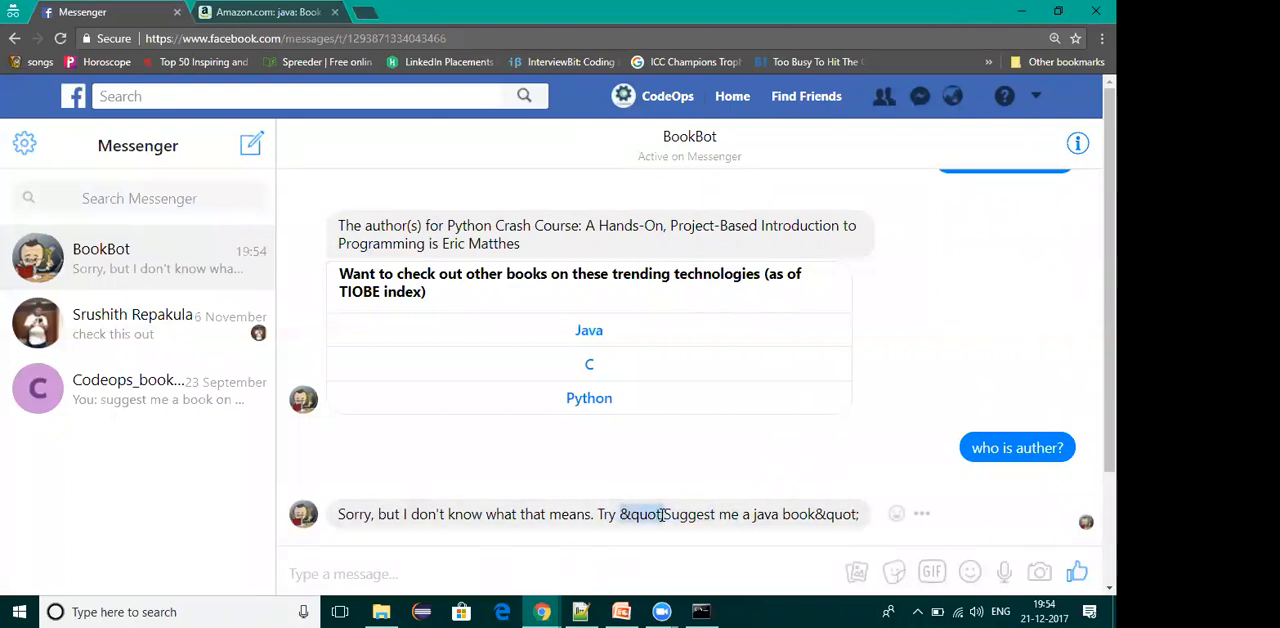
pyautogui.click(500, 572)
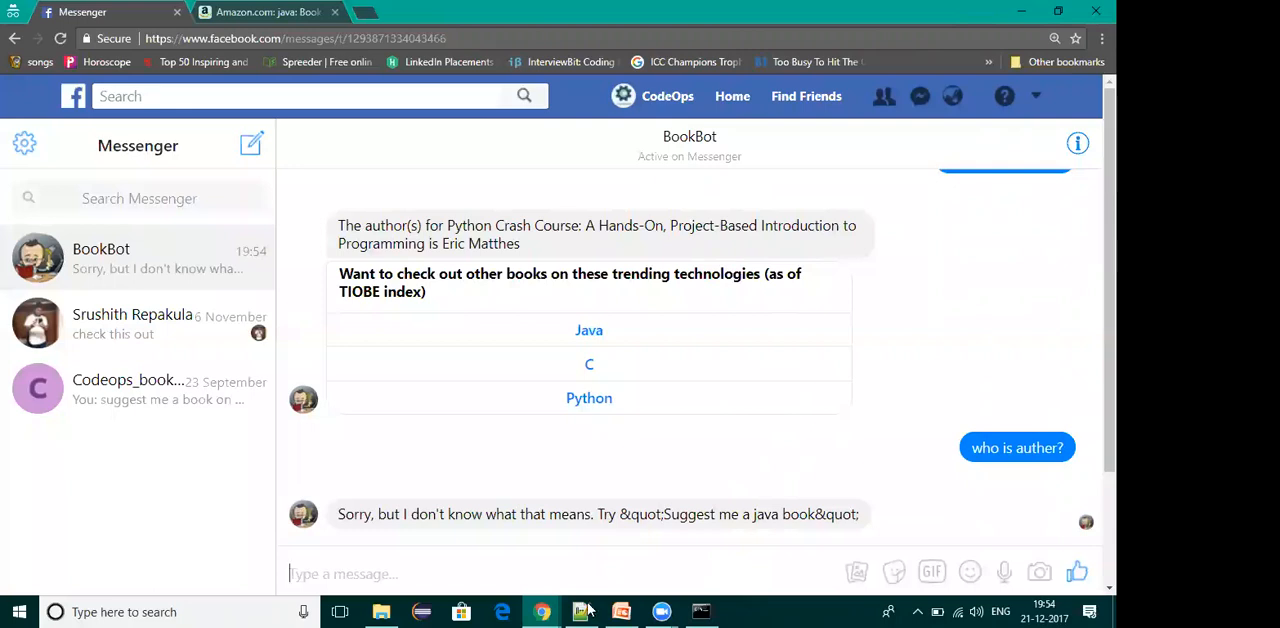
pyautogui.moveTo(542, 612)
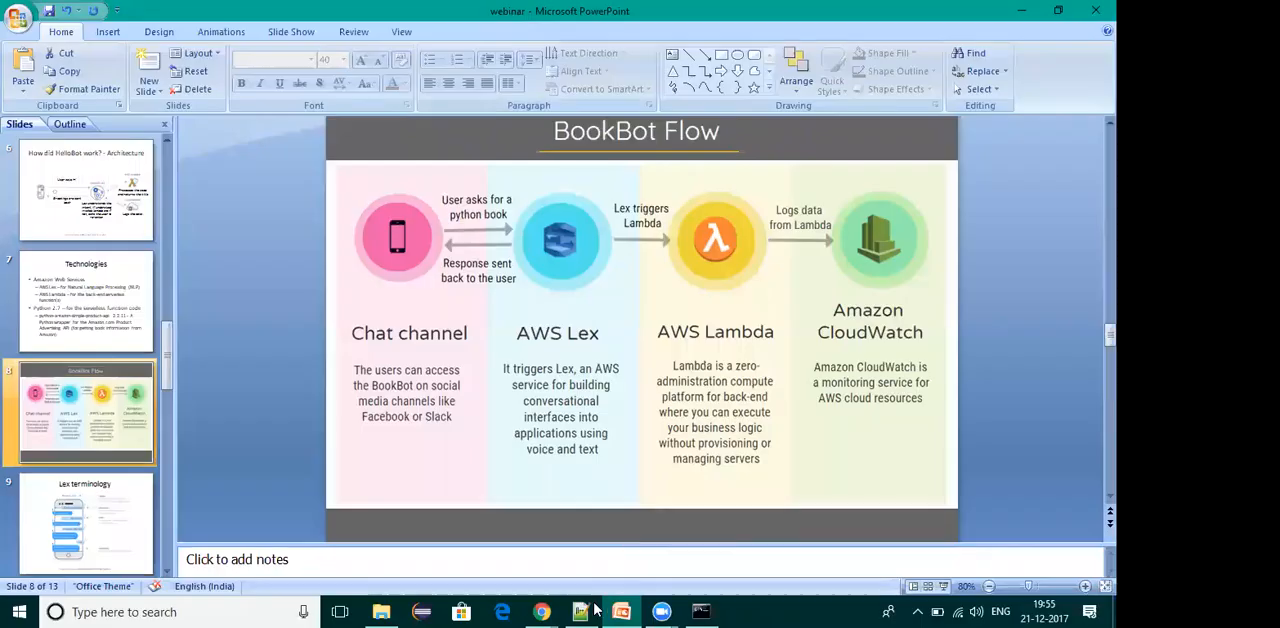
# Return to the BookBot Messenger conversation from the taskbar
pyautogui.click(540, 612)
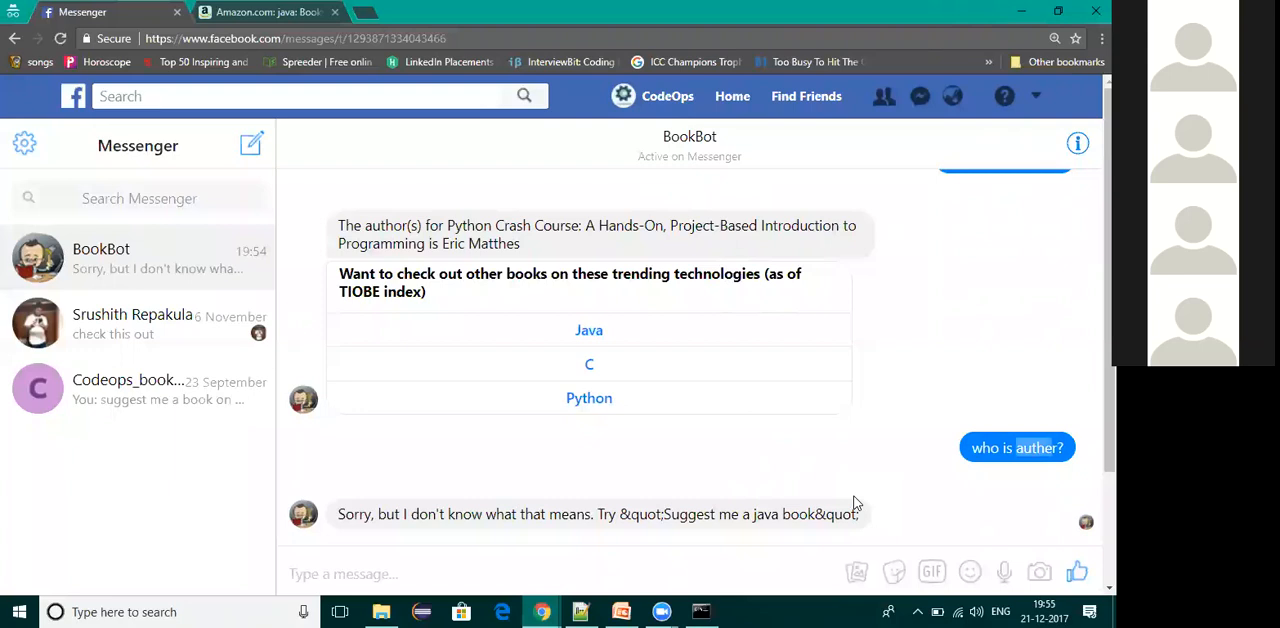
pyautogui.moveTo(862, 464)
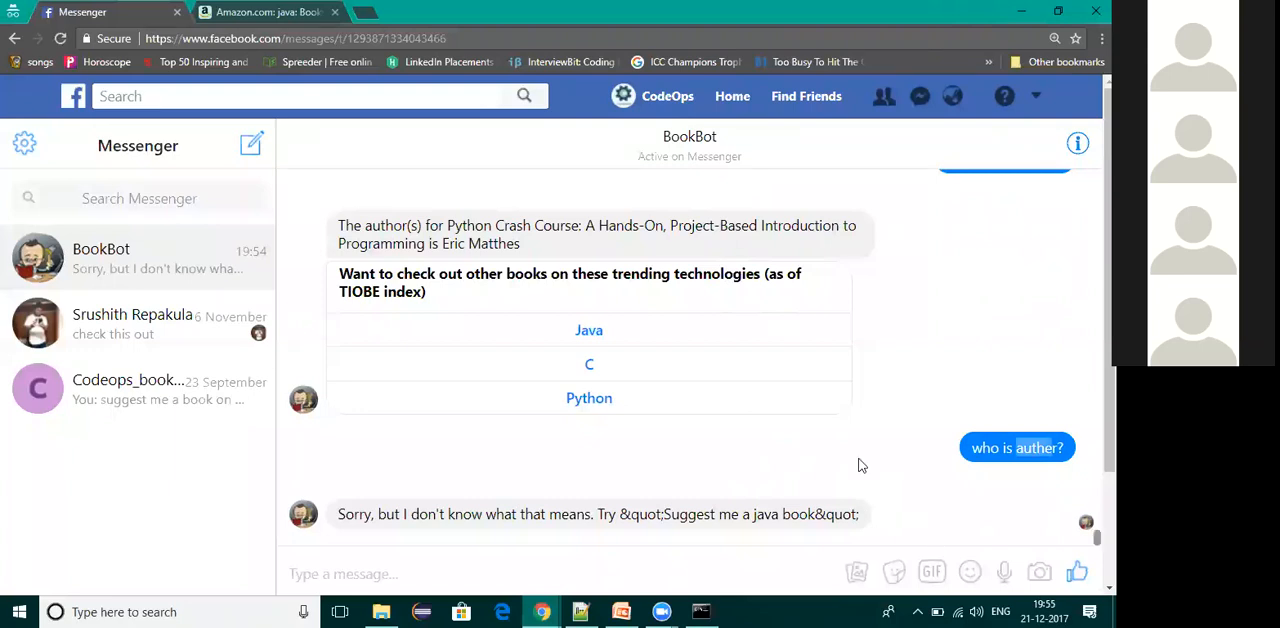
pyautogui.moveTo(860, 460)
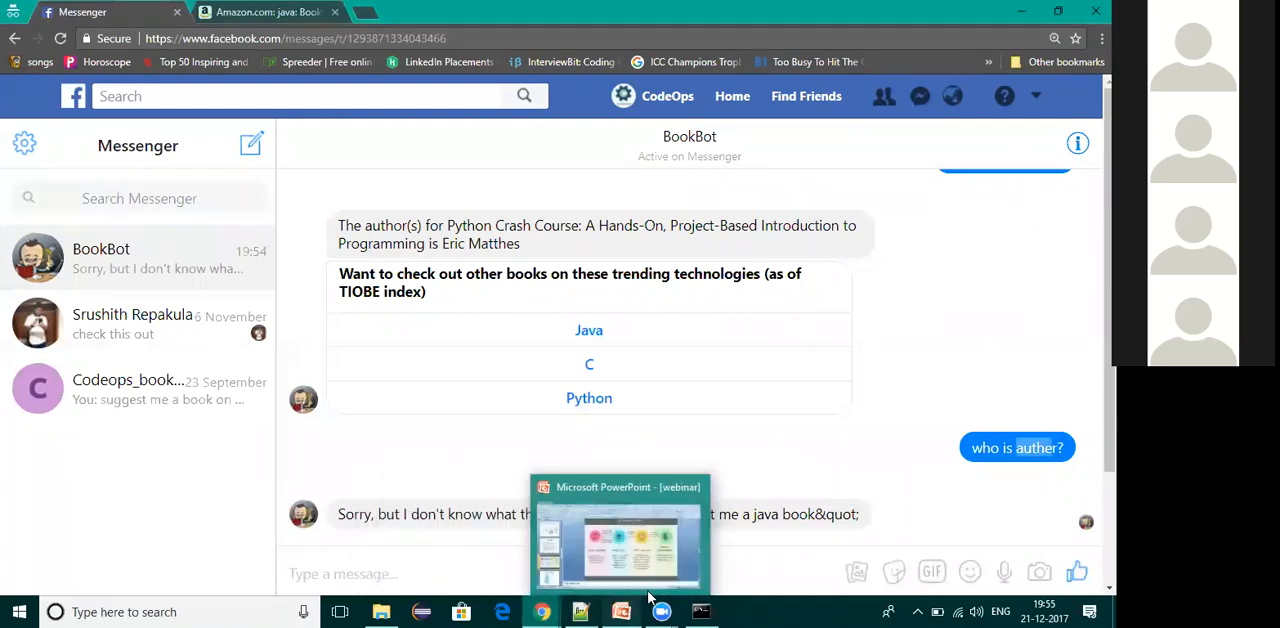
pyautogui.click(620, 540)
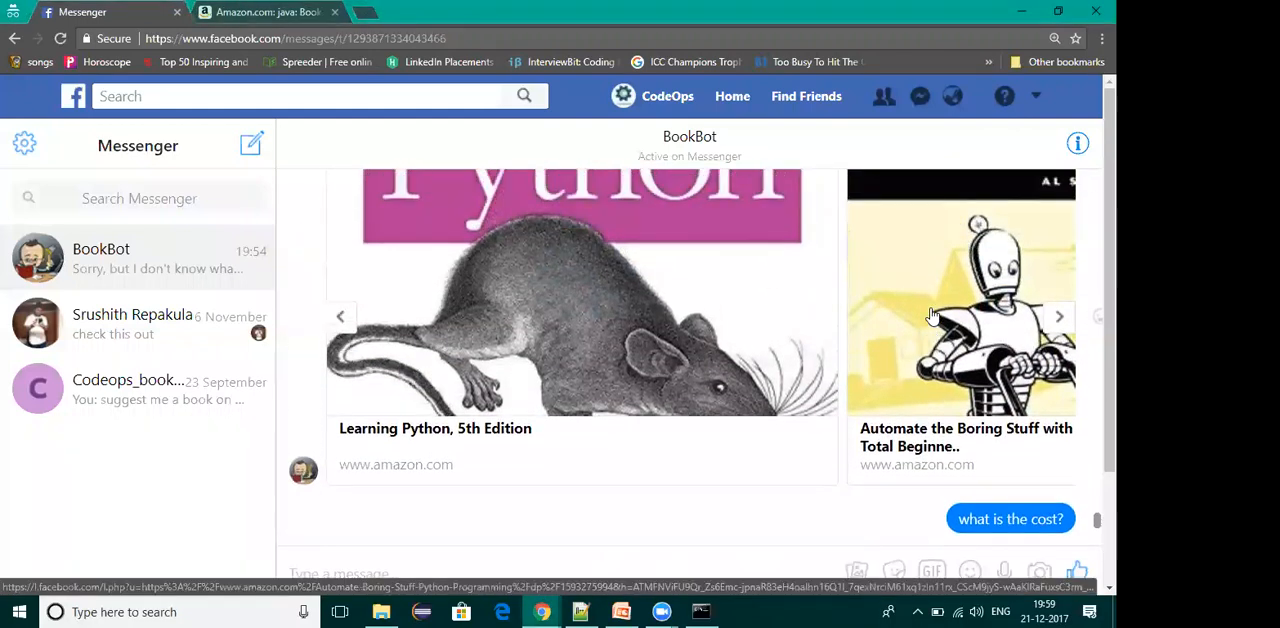
pyautogui.moveTo(676, 322)
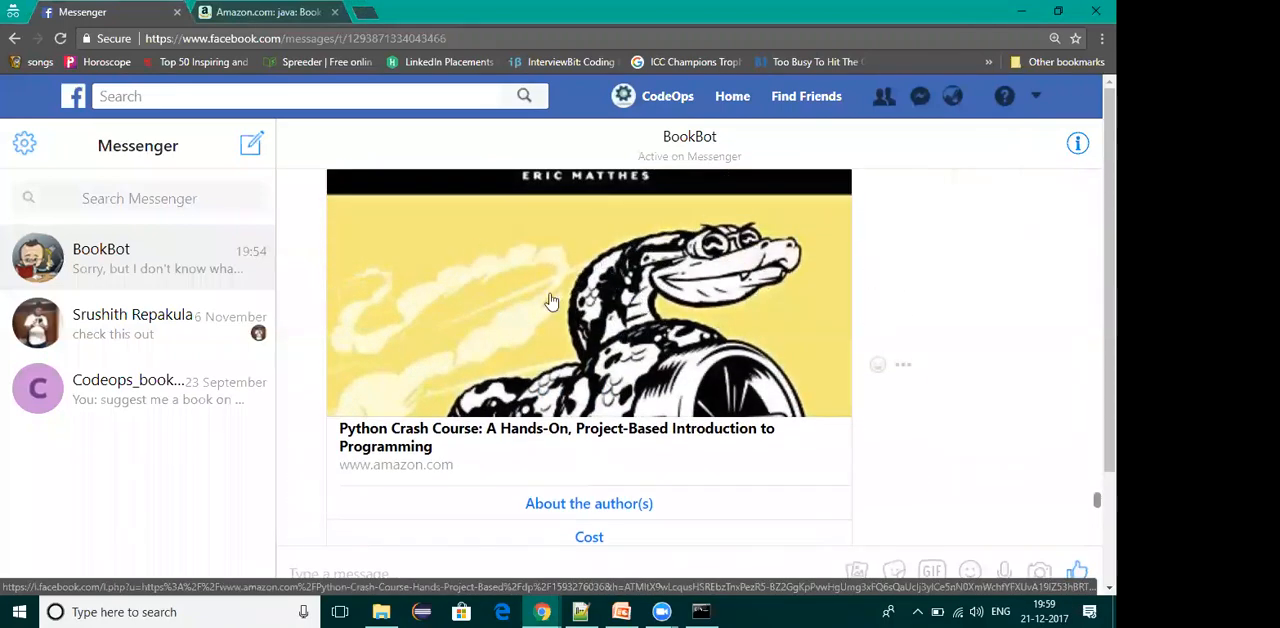
# Follow the Python Crash Course carousel card to its Amazon product page
pyautogui.click(588, 296)
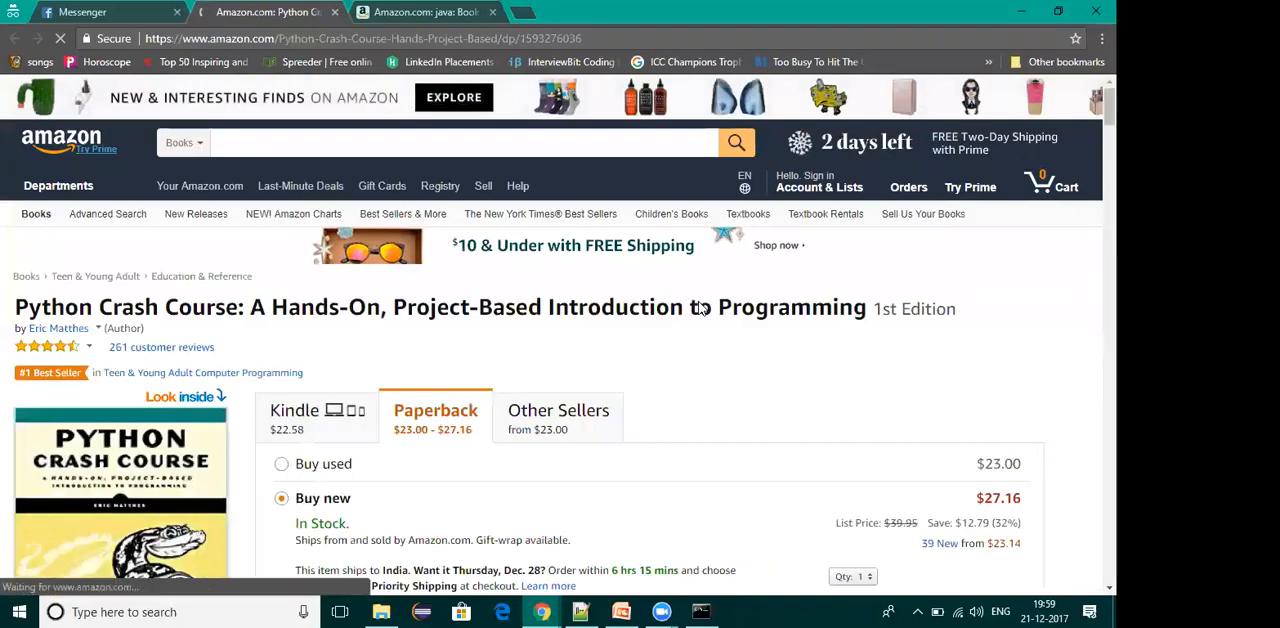
pyautogui.scroll(-3)
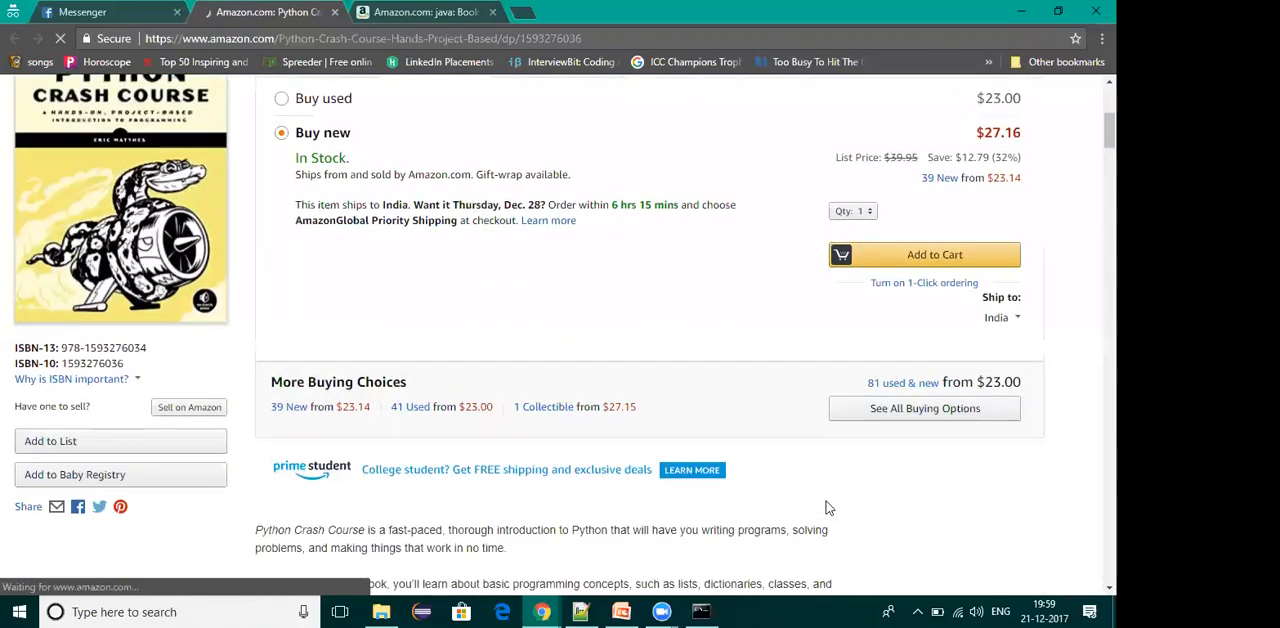
pyautogui.scroll(-3)
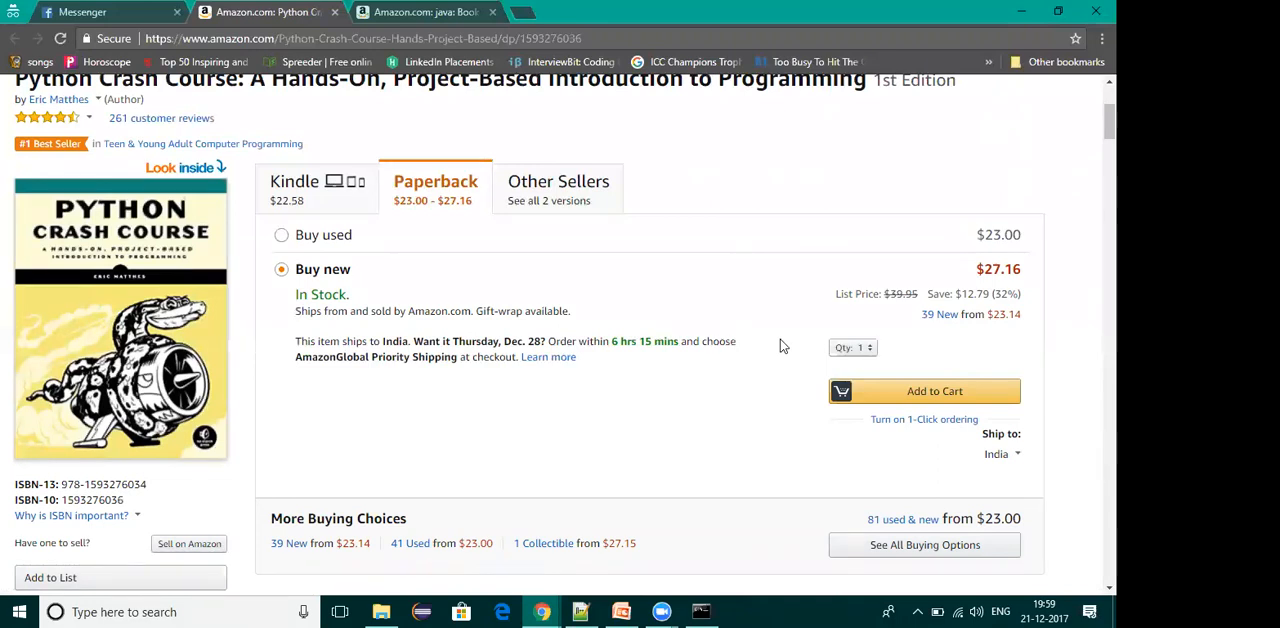
pyautogui.moveTo(972, 114)
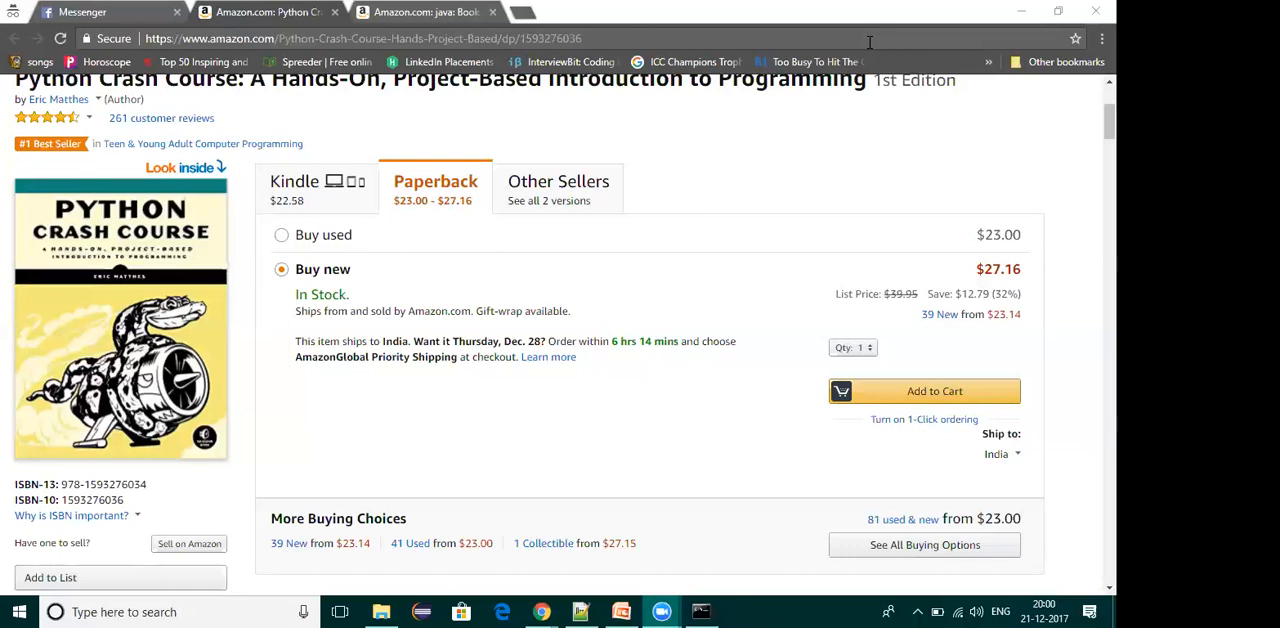
# View HelloBot in the Lex console, then switch to book_bot.py on GitHub
pyautogui.click(96, 12)
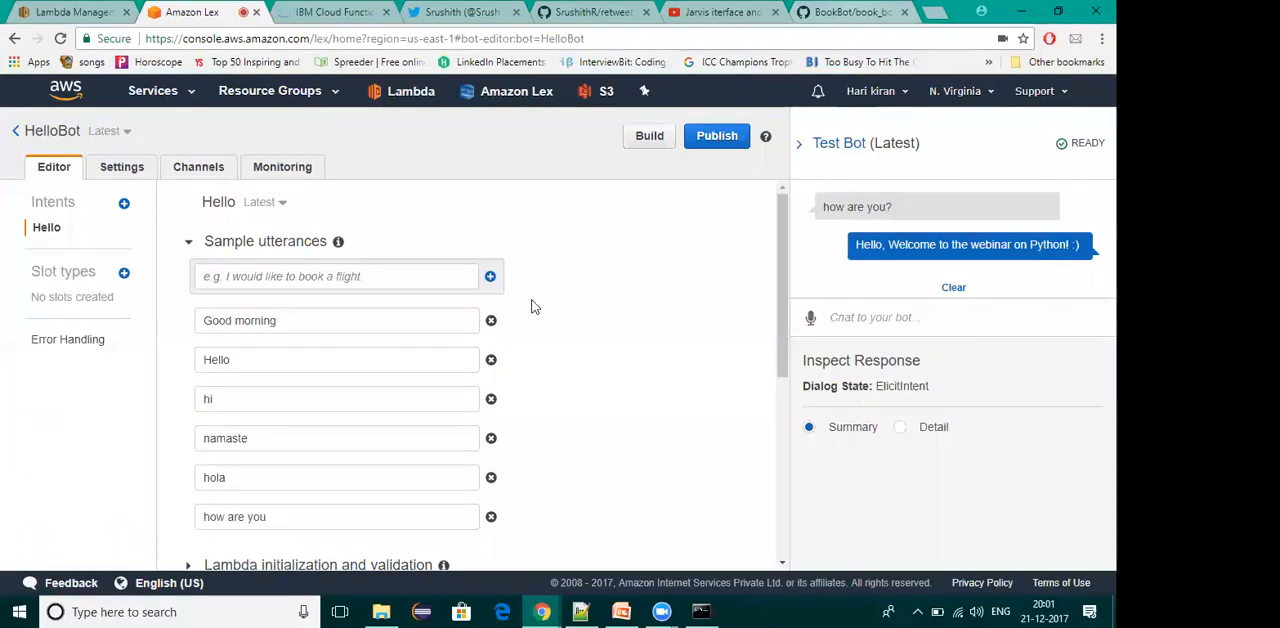
pyautogui.click(850, 12)
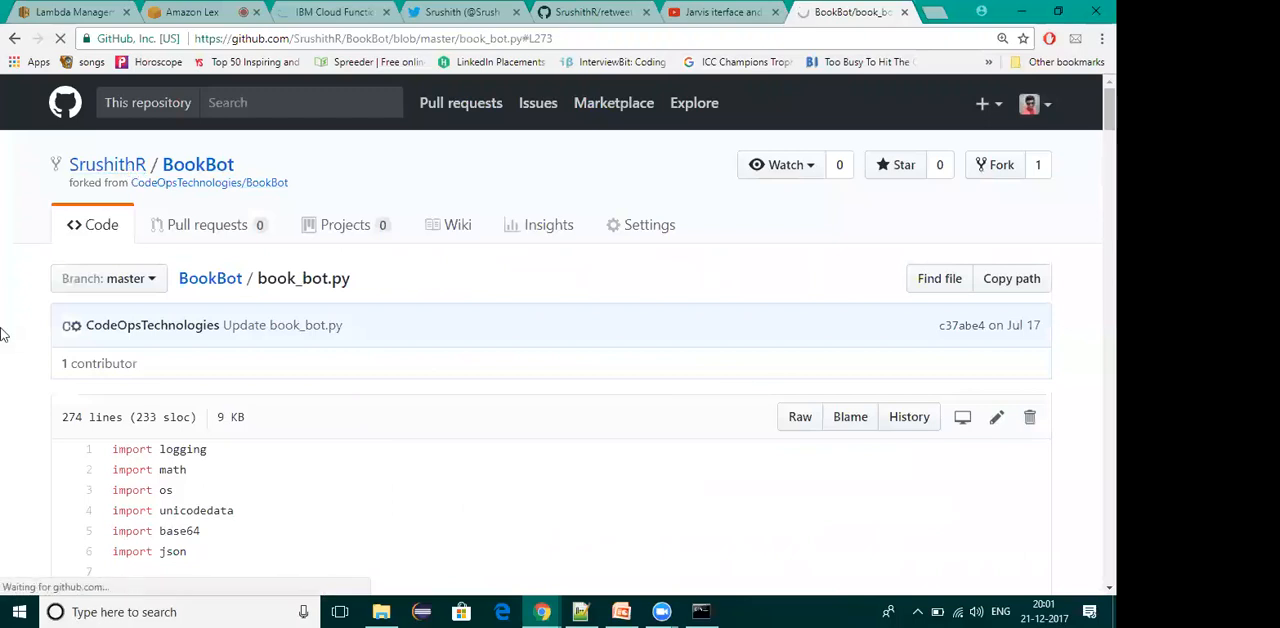
# Go to the owner's profile, open the BookBot repository and skim its files and README
pyautogui.click(108, 164)
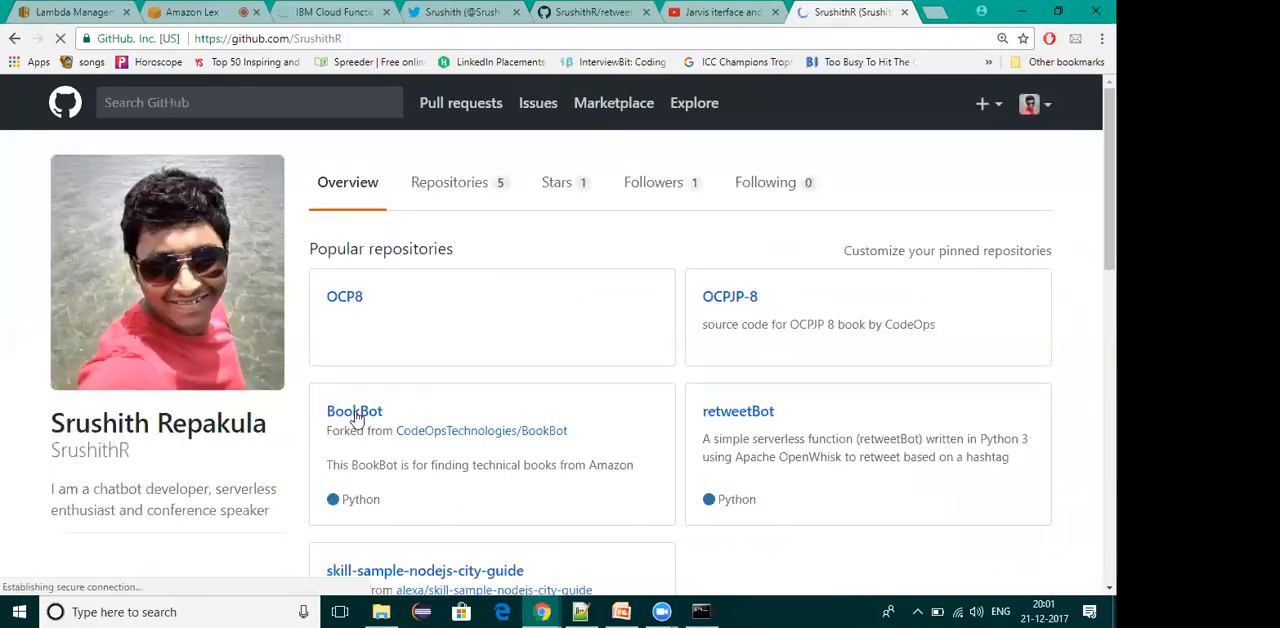
pyautogui.click(354, 412)
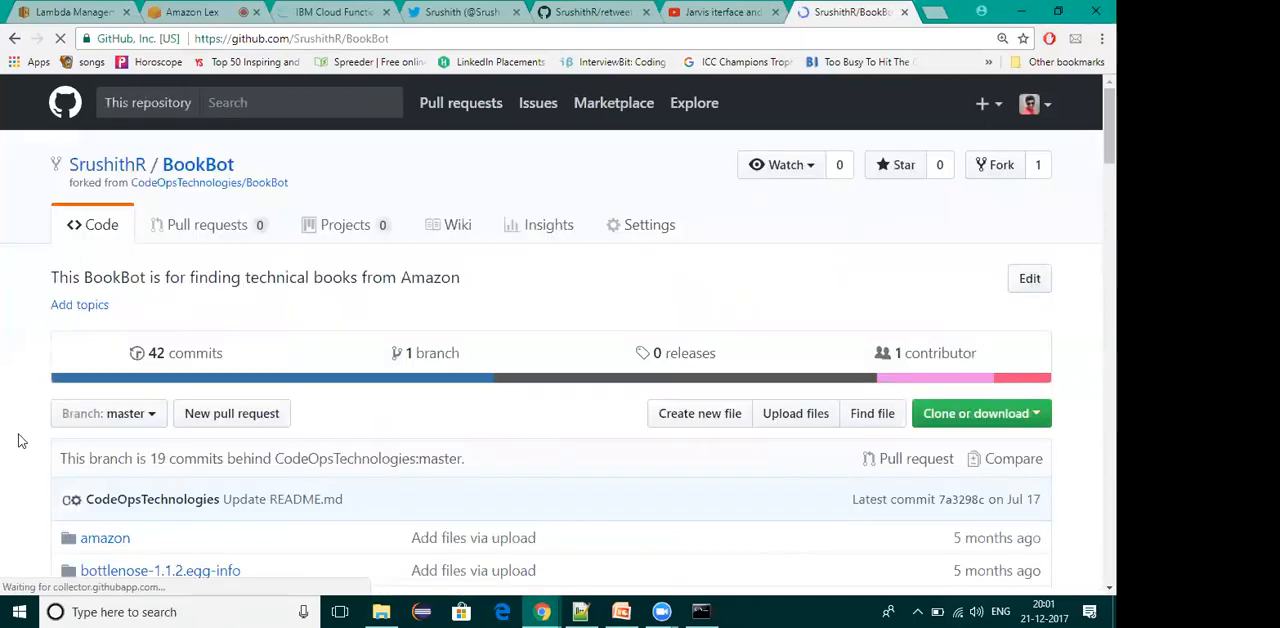
pyautogui.scroll(-3)
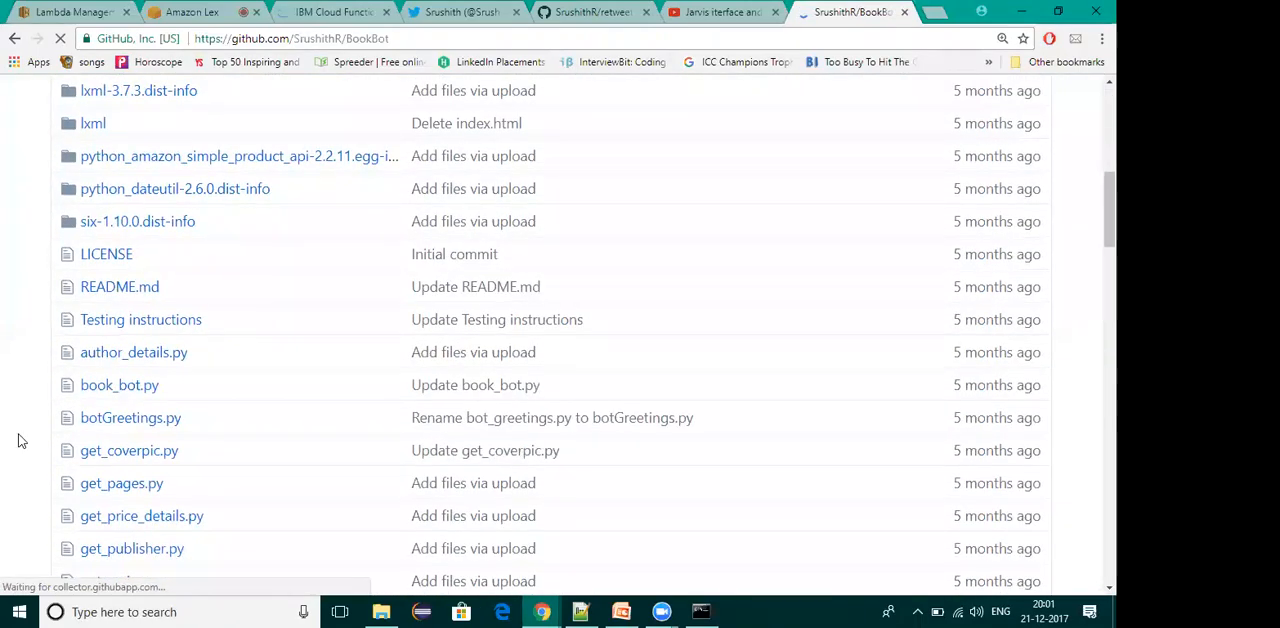
pyautogui.scroll(-3)
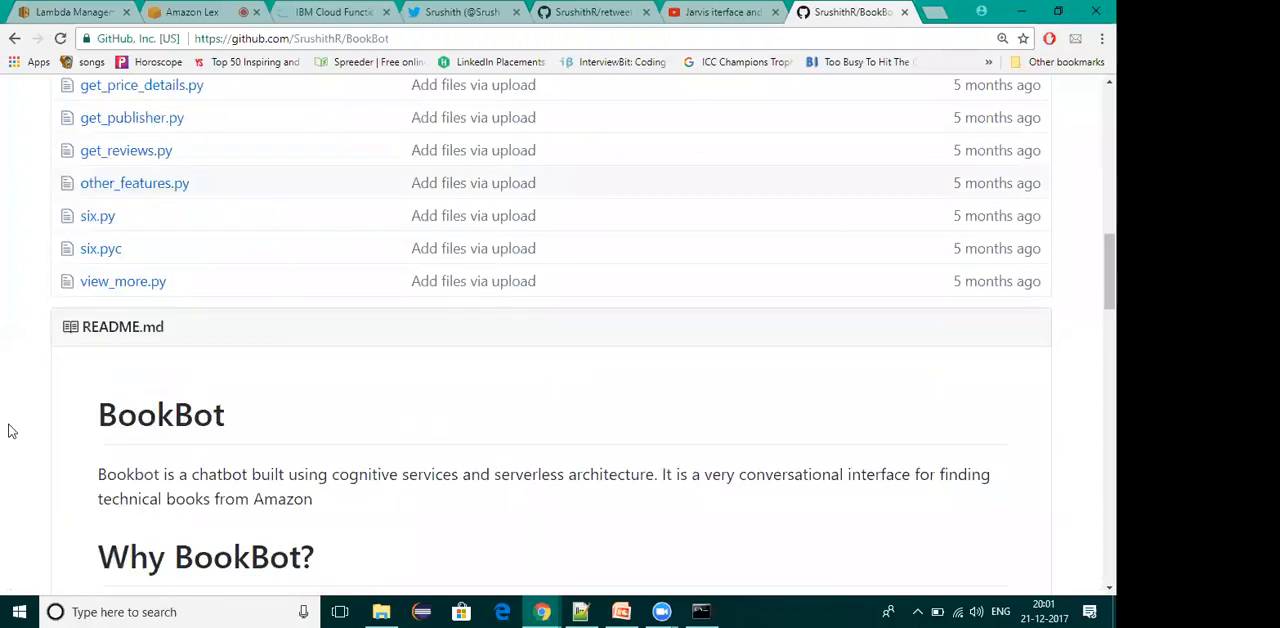
pyautogui.scroll(-3)
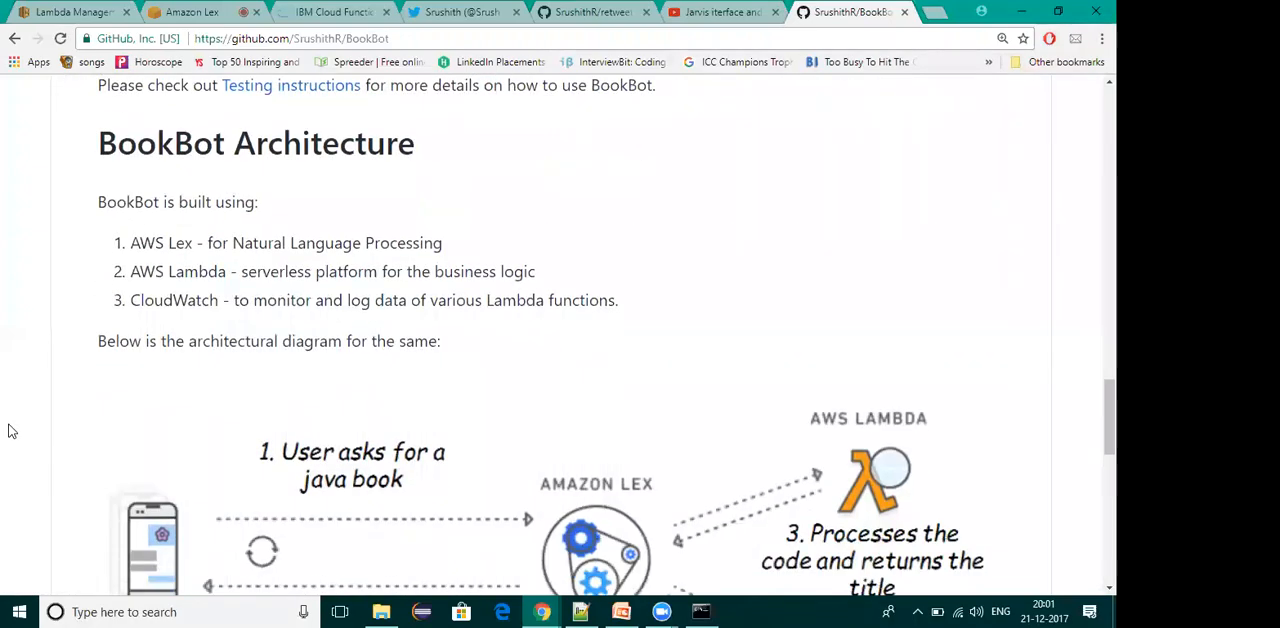
pyautogui.scroll(-3)
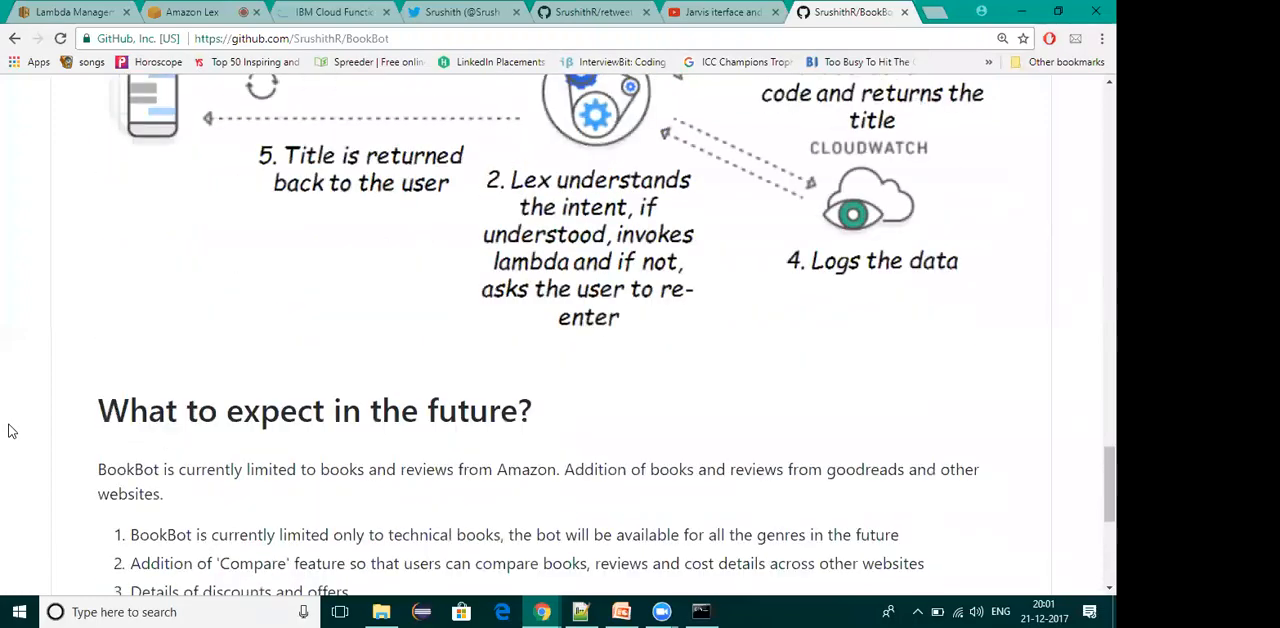
pyautogui.scroll(3)
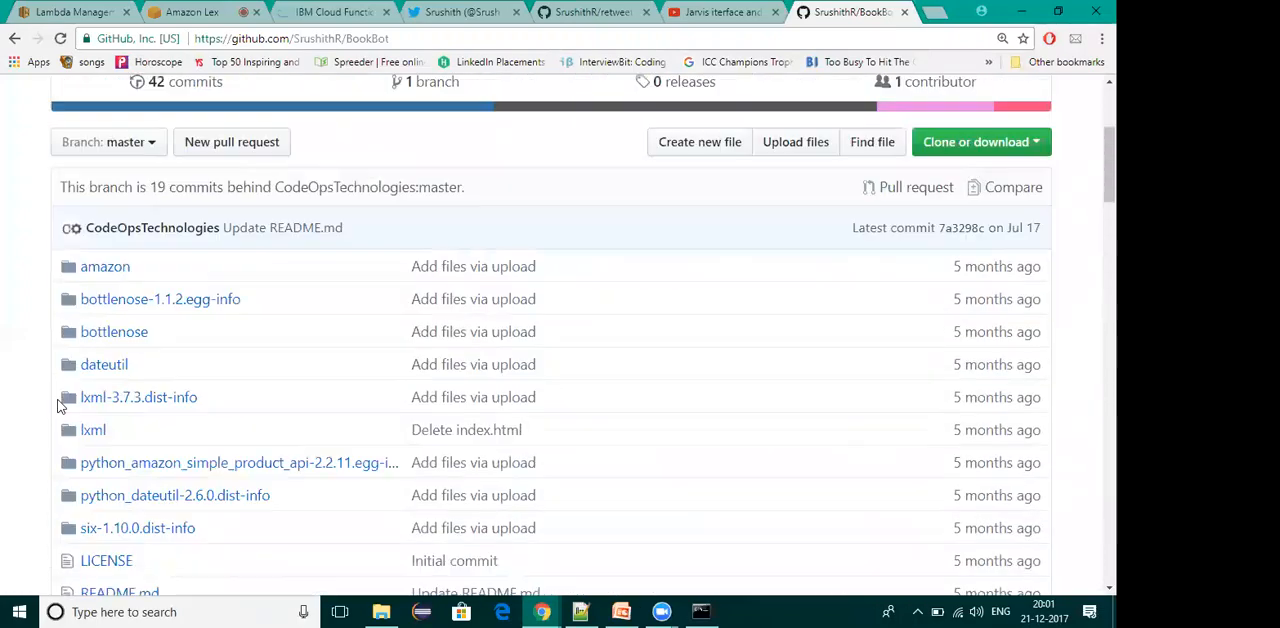
pyautogui.scroll(3)
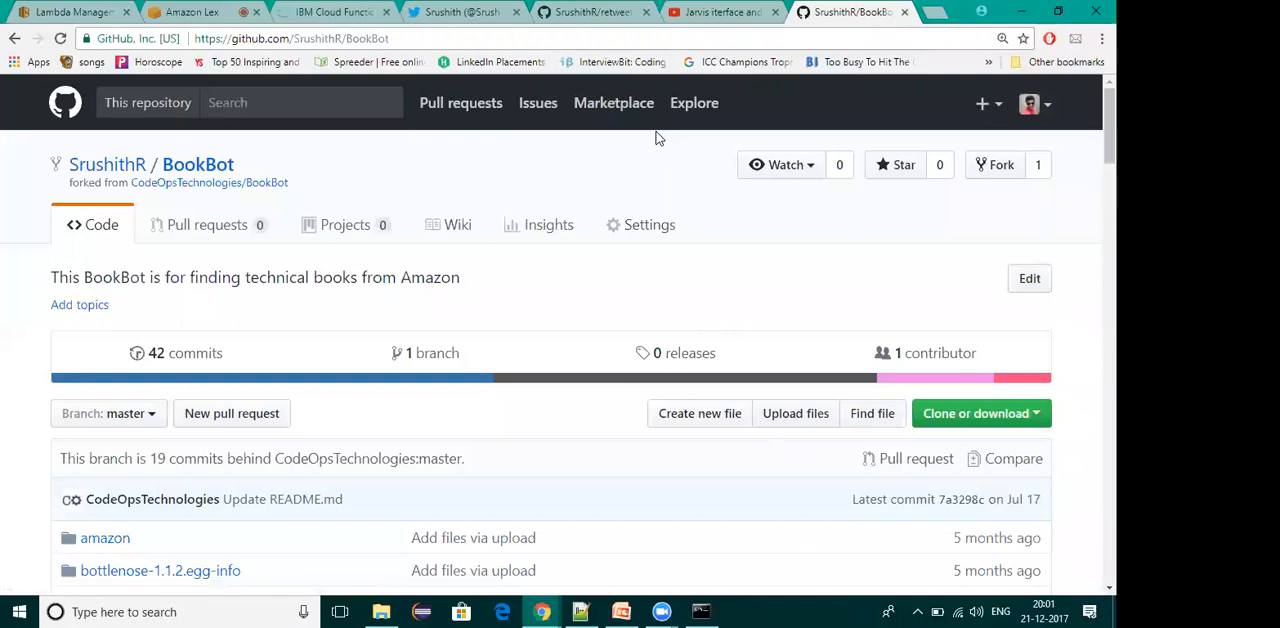
pyautogui.moveTo(616, 324)
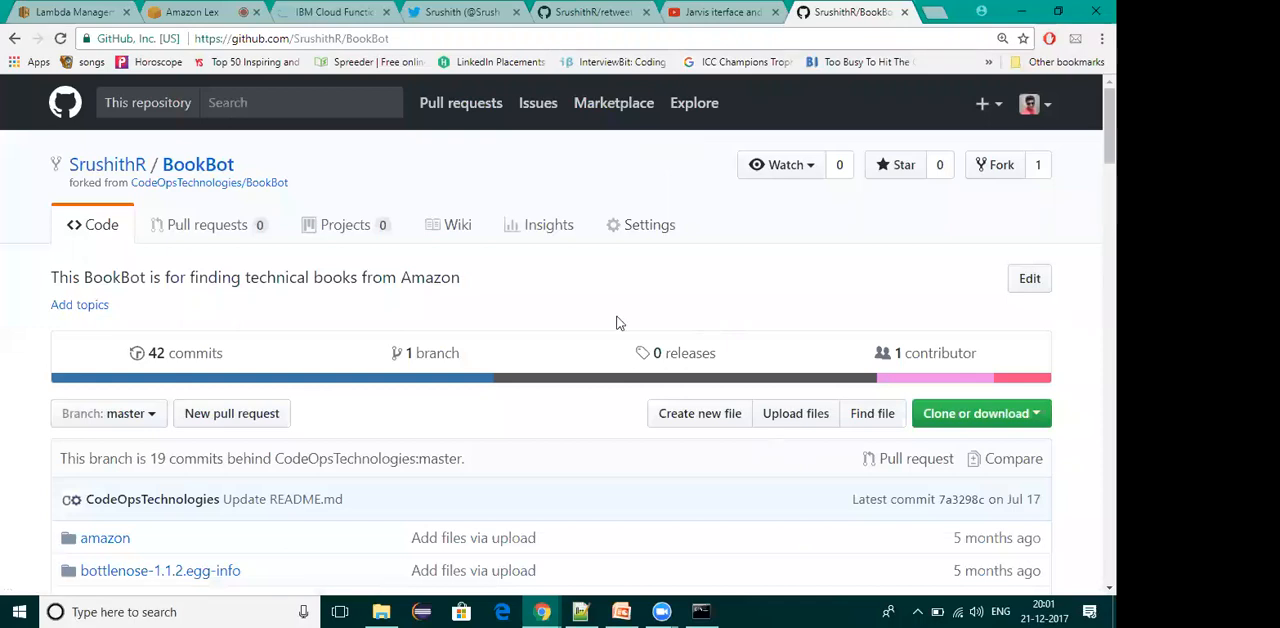
# Return to the Amazon Lex bot editor showing HelloBot's Hello intent
pyautogui.click(190, 12)
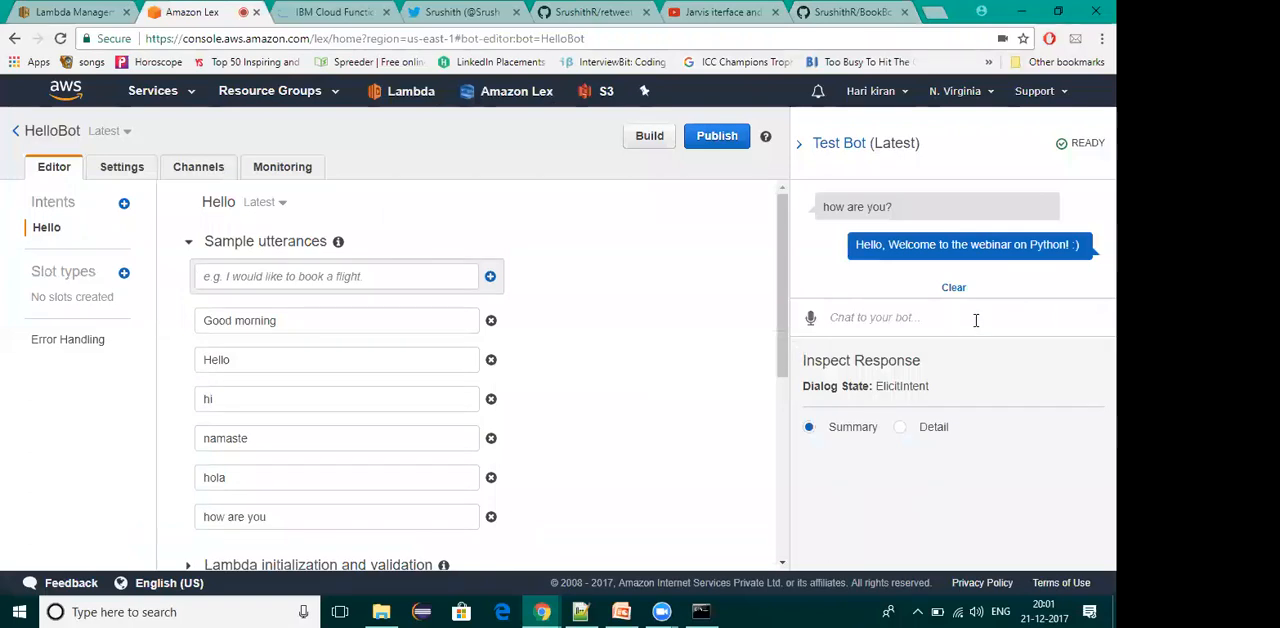
pyautogui.moveTo(716, 332)
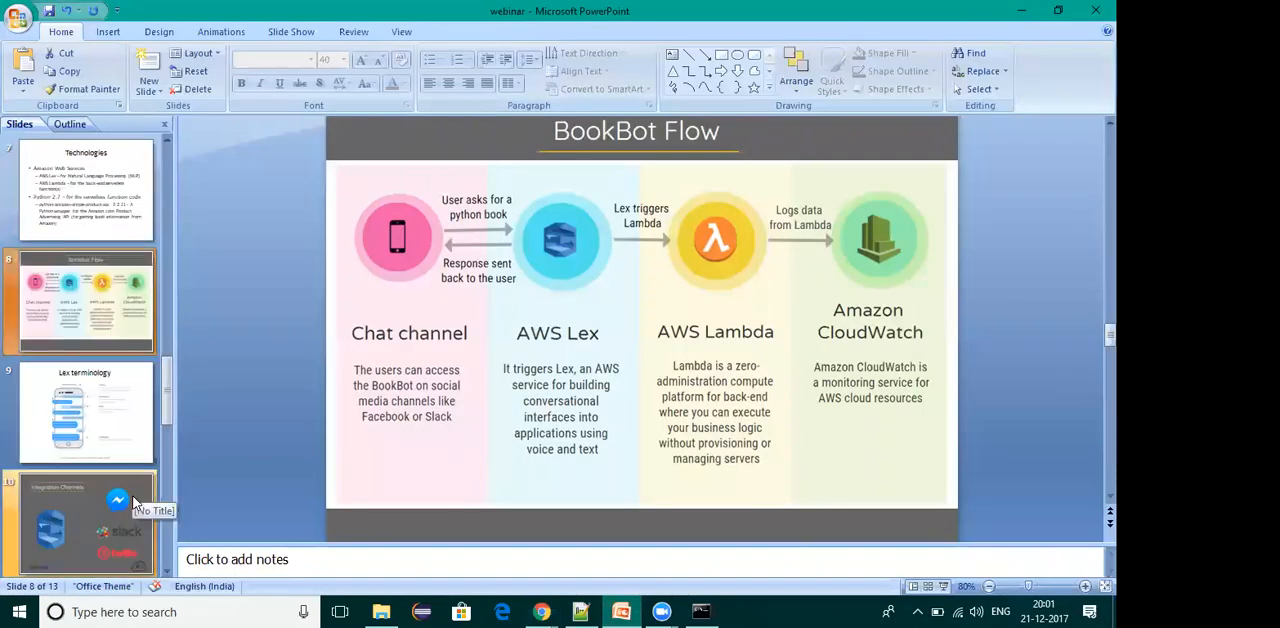
# Show the Integration Channels slide and circle the large blue Lex logo with the pen
pyautogui.click(84, 520)
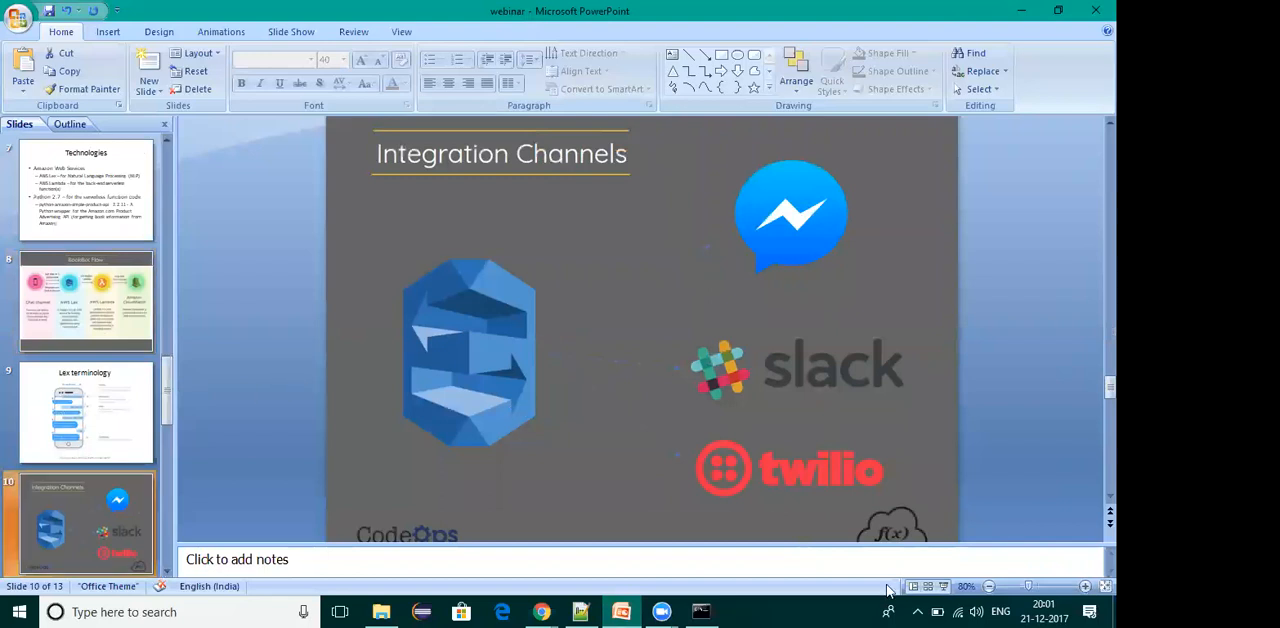
pyautogui.moveTo(250, 184); pyautogui.dragTo(340, 456)
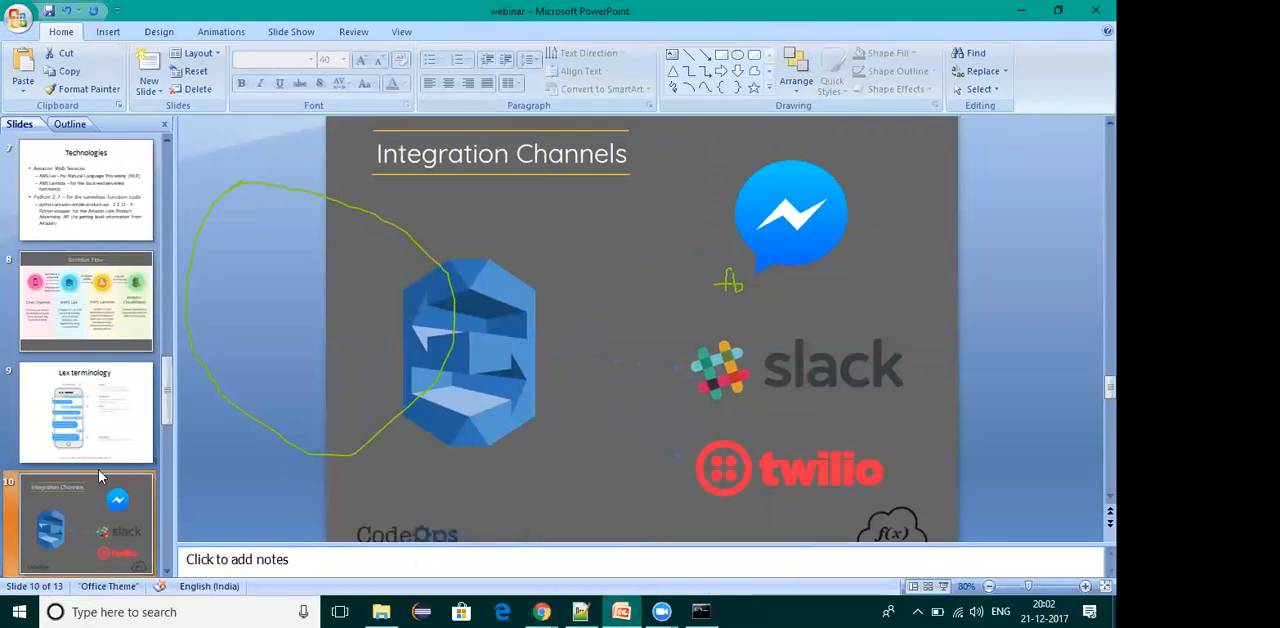
pyautogui.scroll(-3)
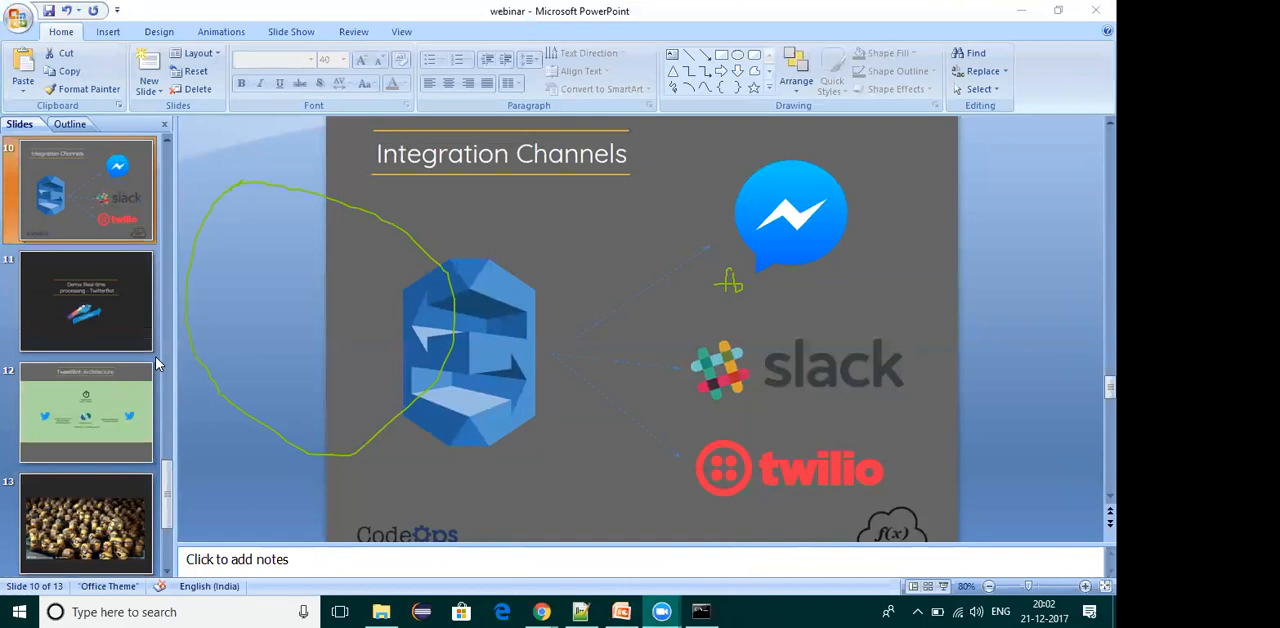
pyautogui.moveTo(764, 404)
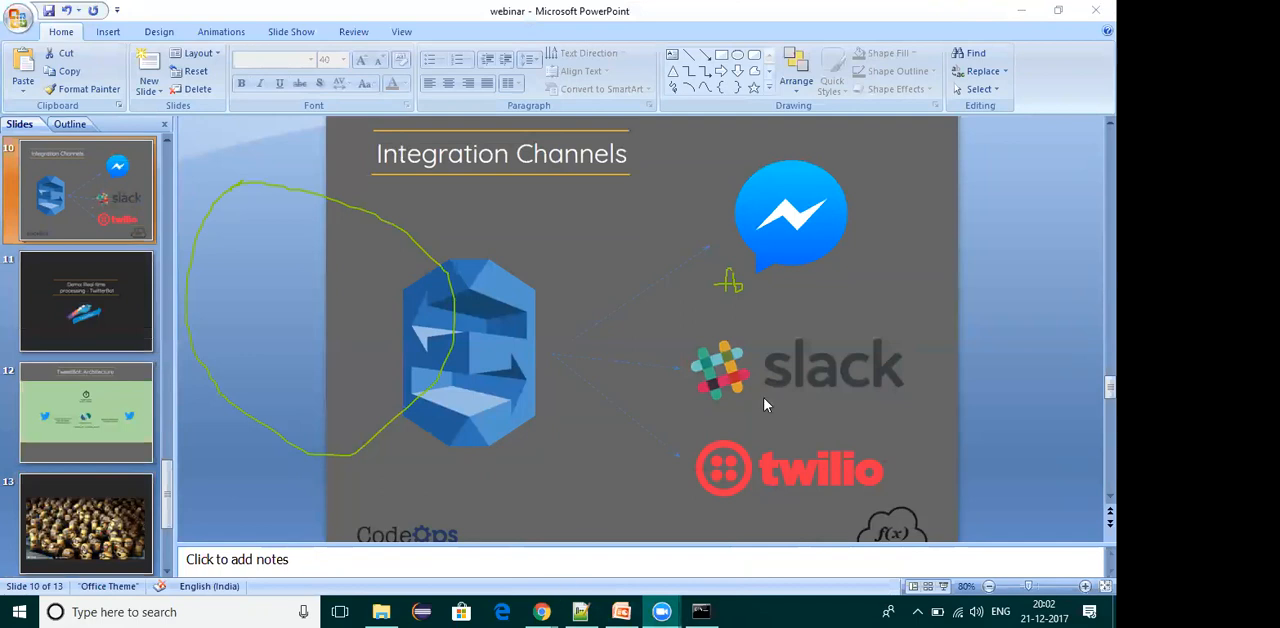
pyautogui.moveTo(620, 234)
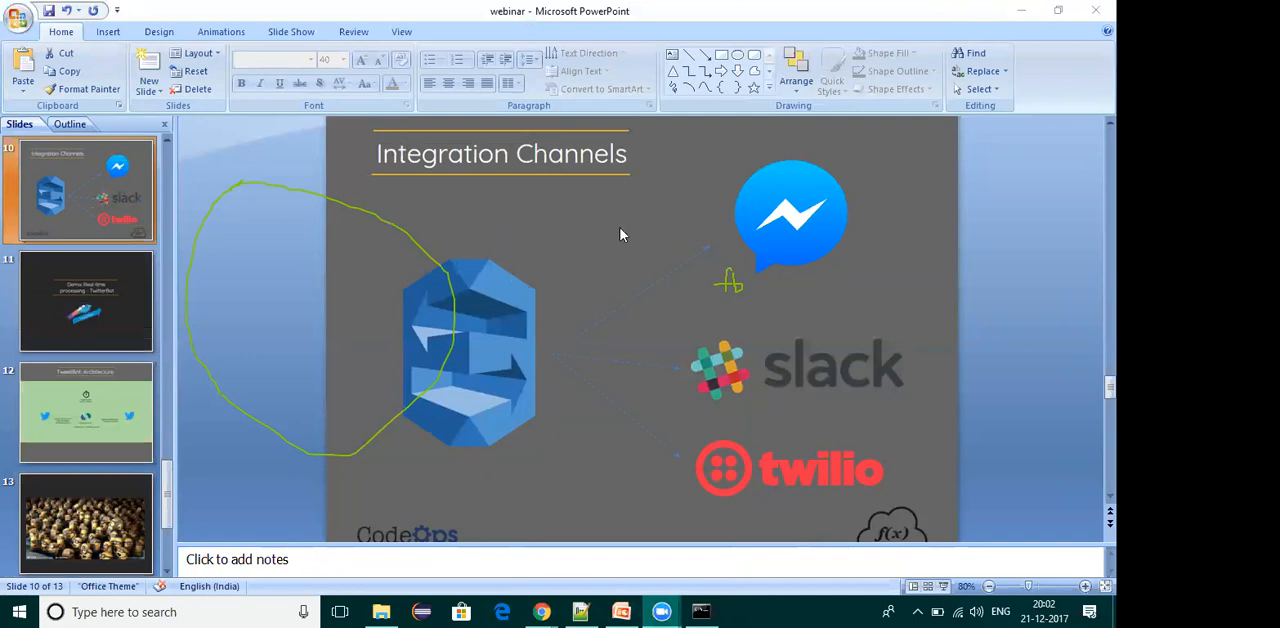
pyautogui.moveTo(560, 356)
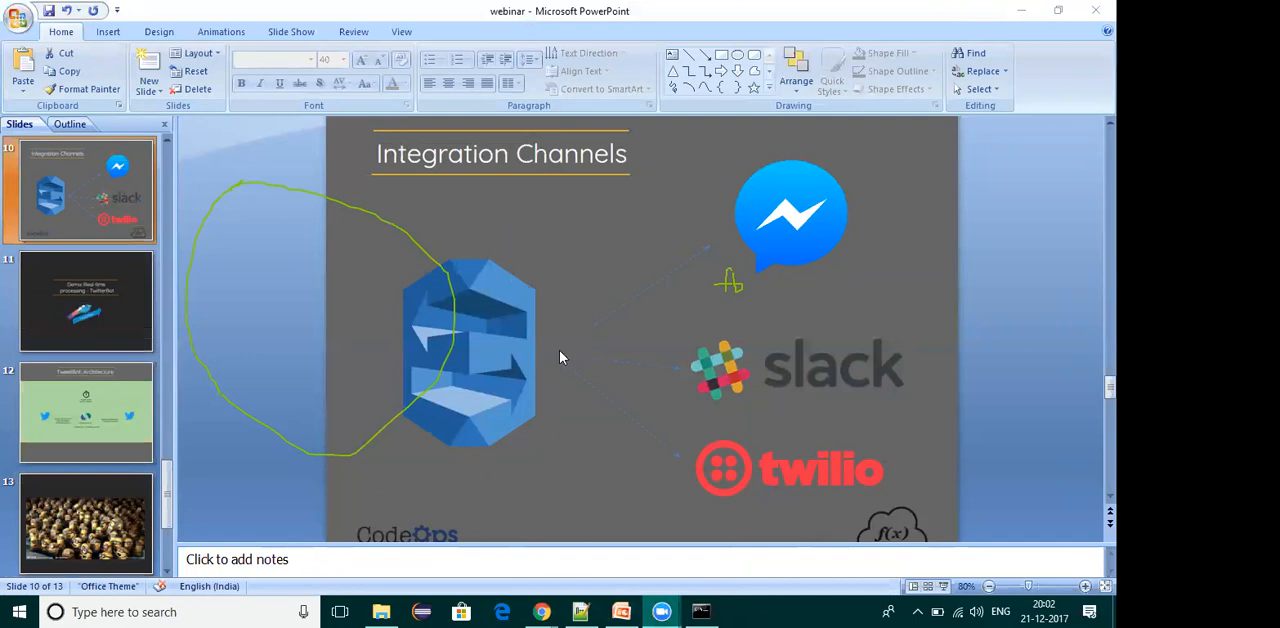
pyautogui.moveTo(798, 456)
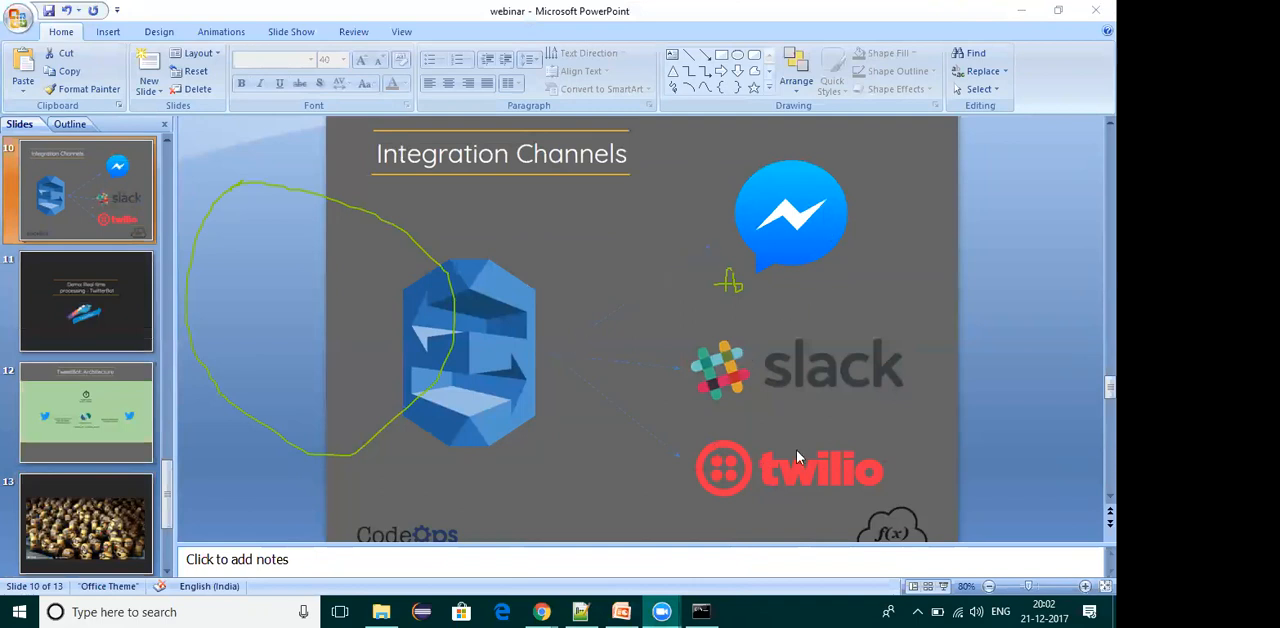
pyautogui.moveTo(928, 428)
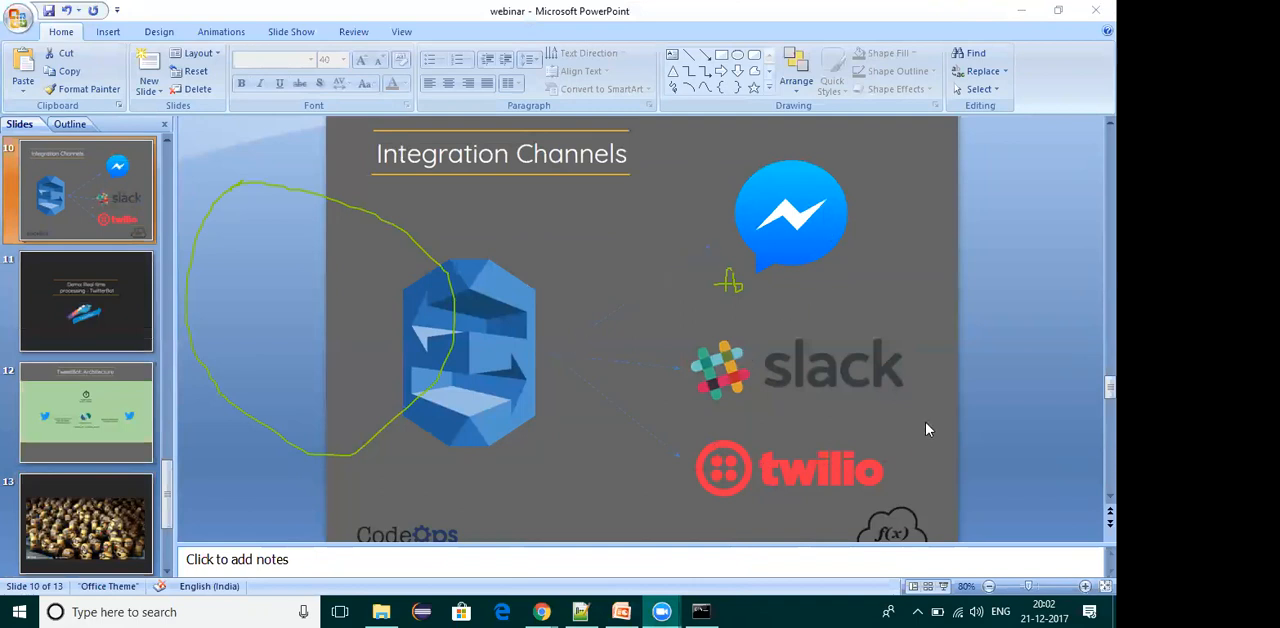